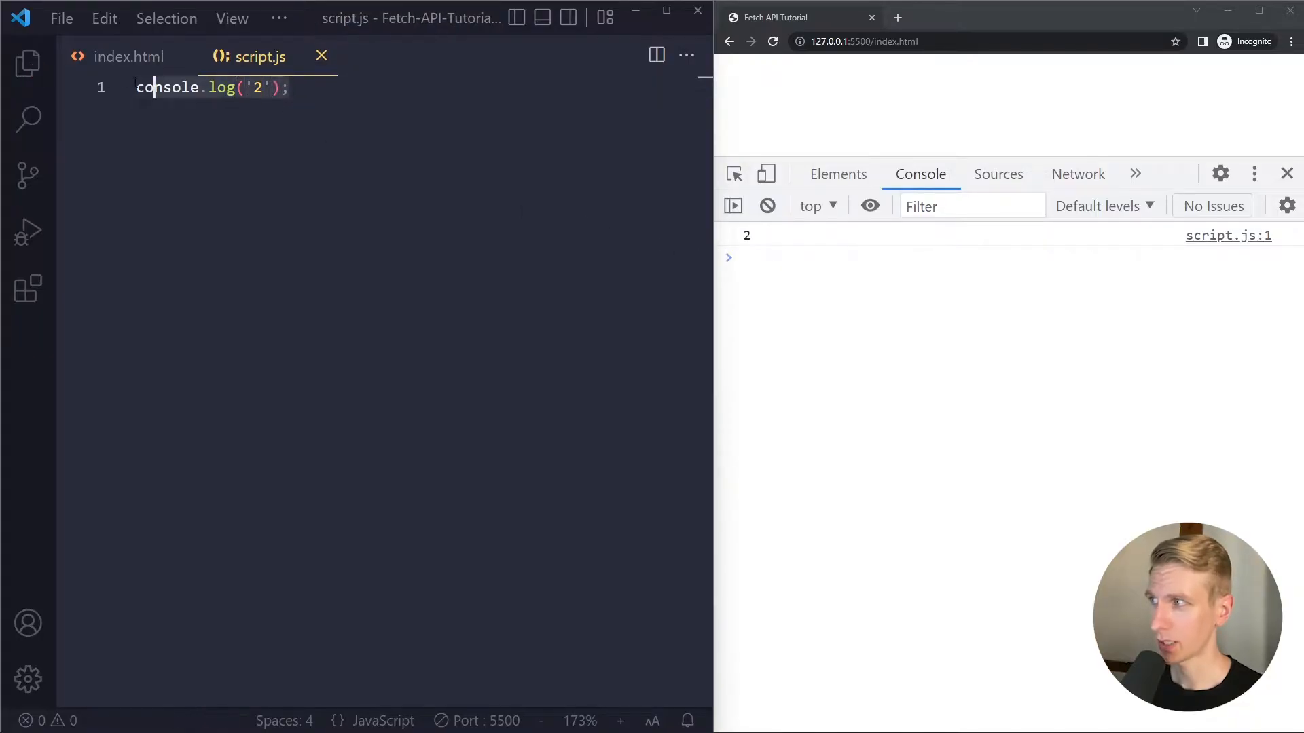
pyautogui.write('fetch()')
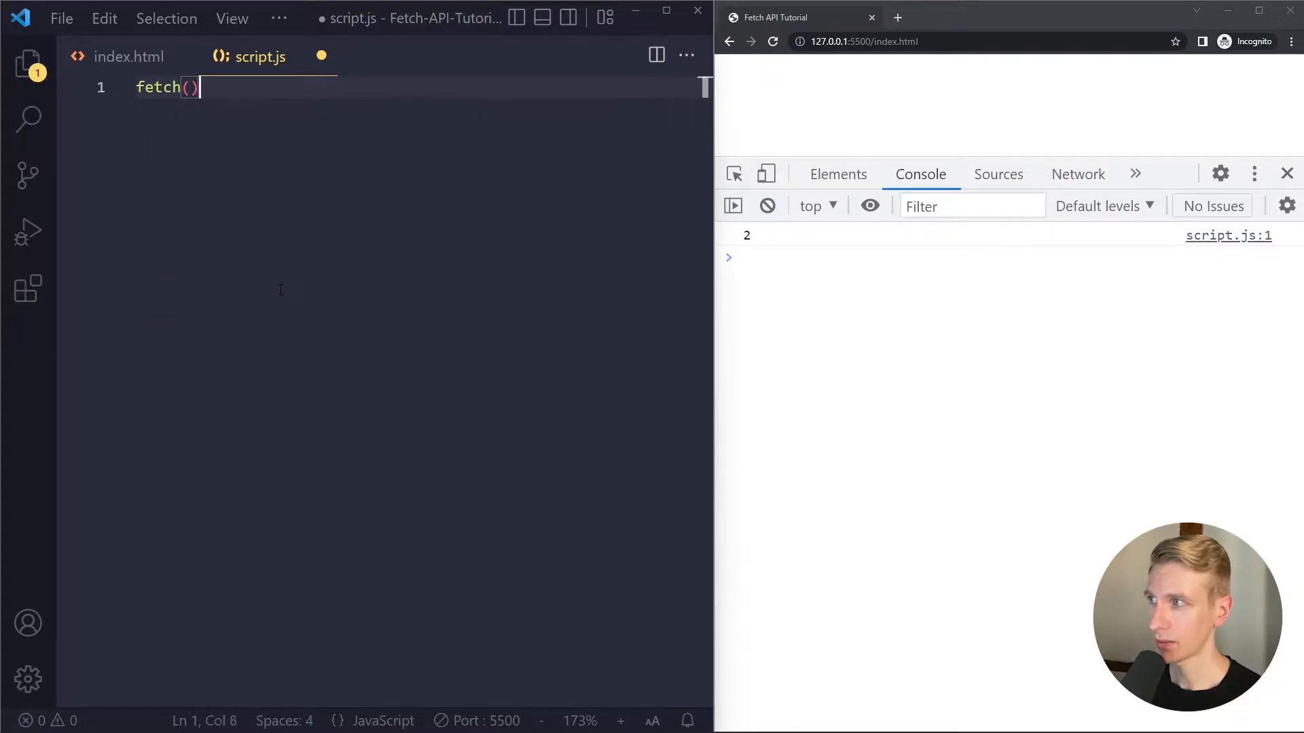
pyautogui.write(';')
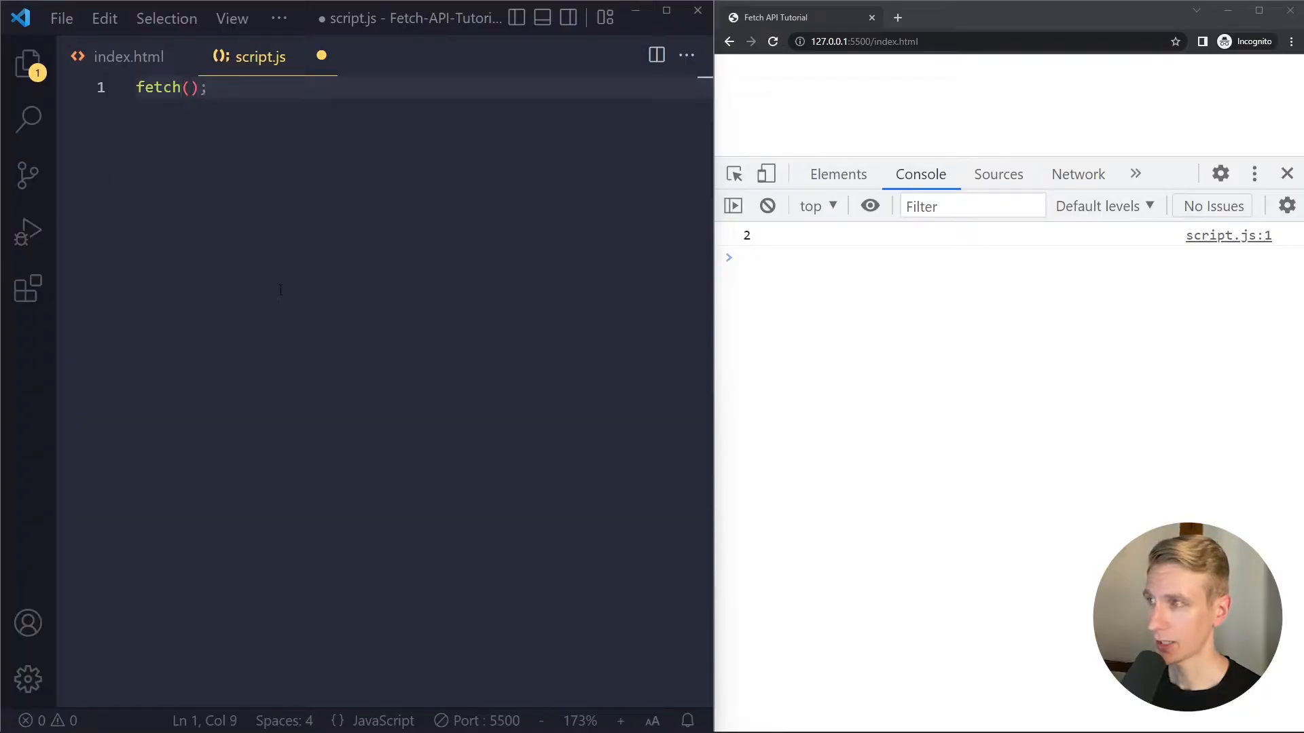
pyautogui.write("''")
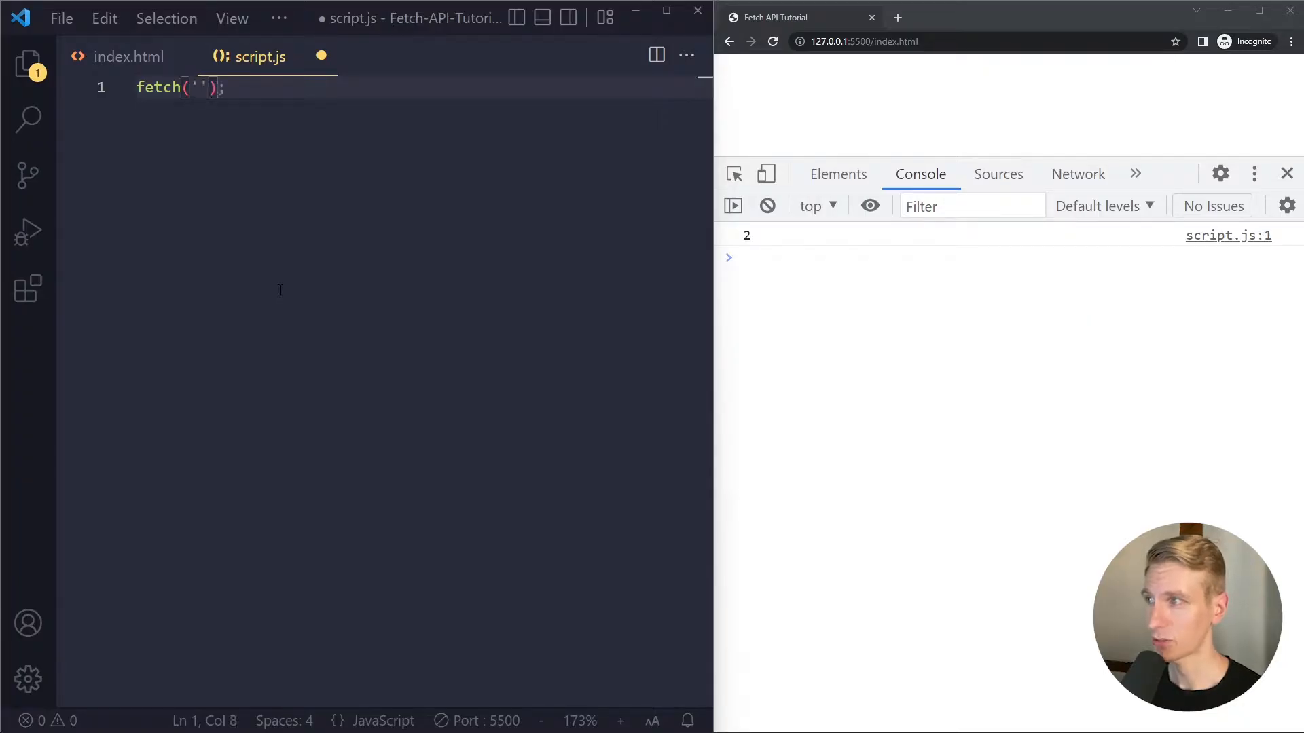
pyautogui.write('https://')
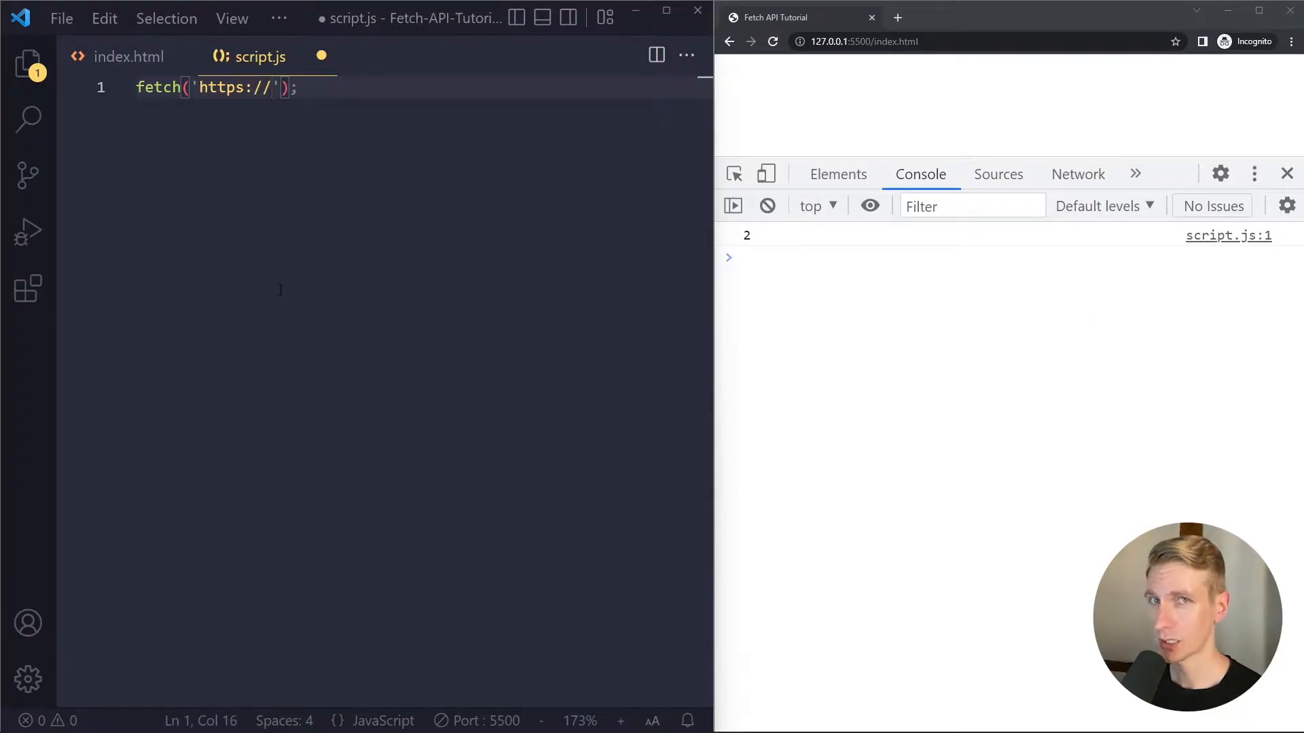
pyautogui.write('reqres.in')
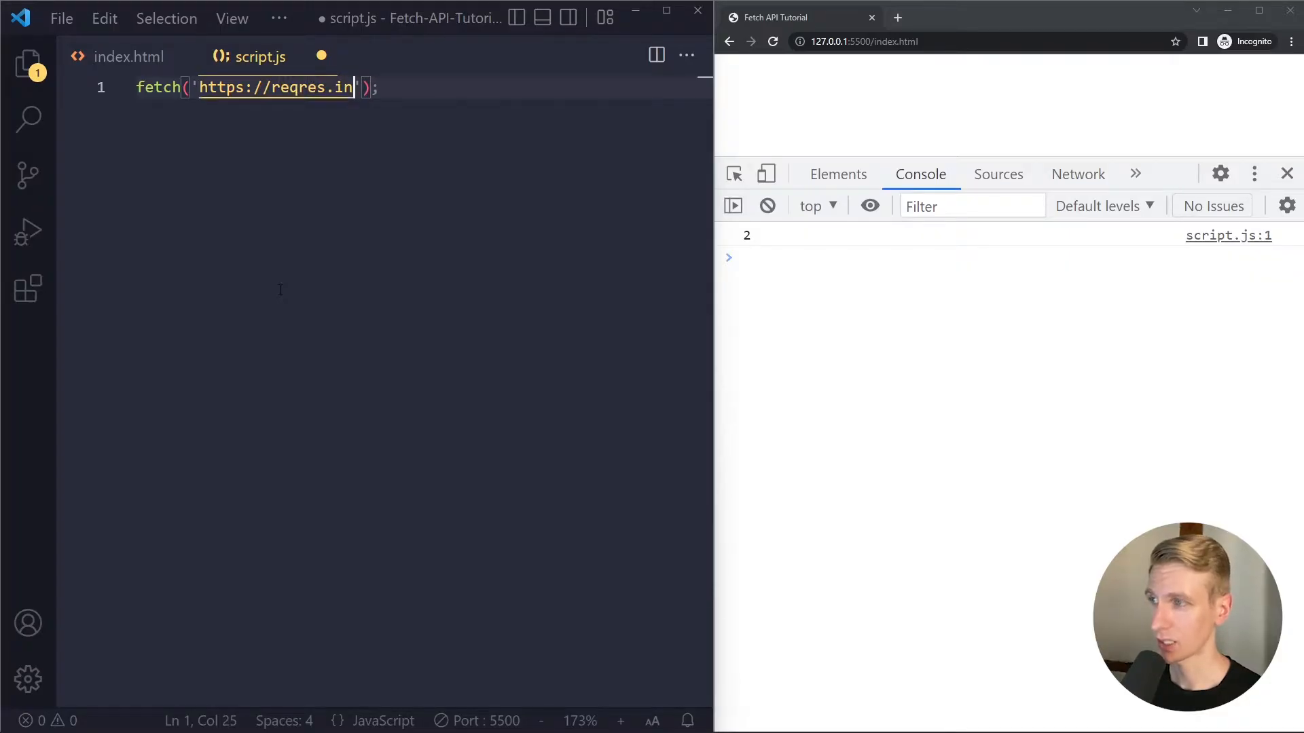
pyautogui.write('/')
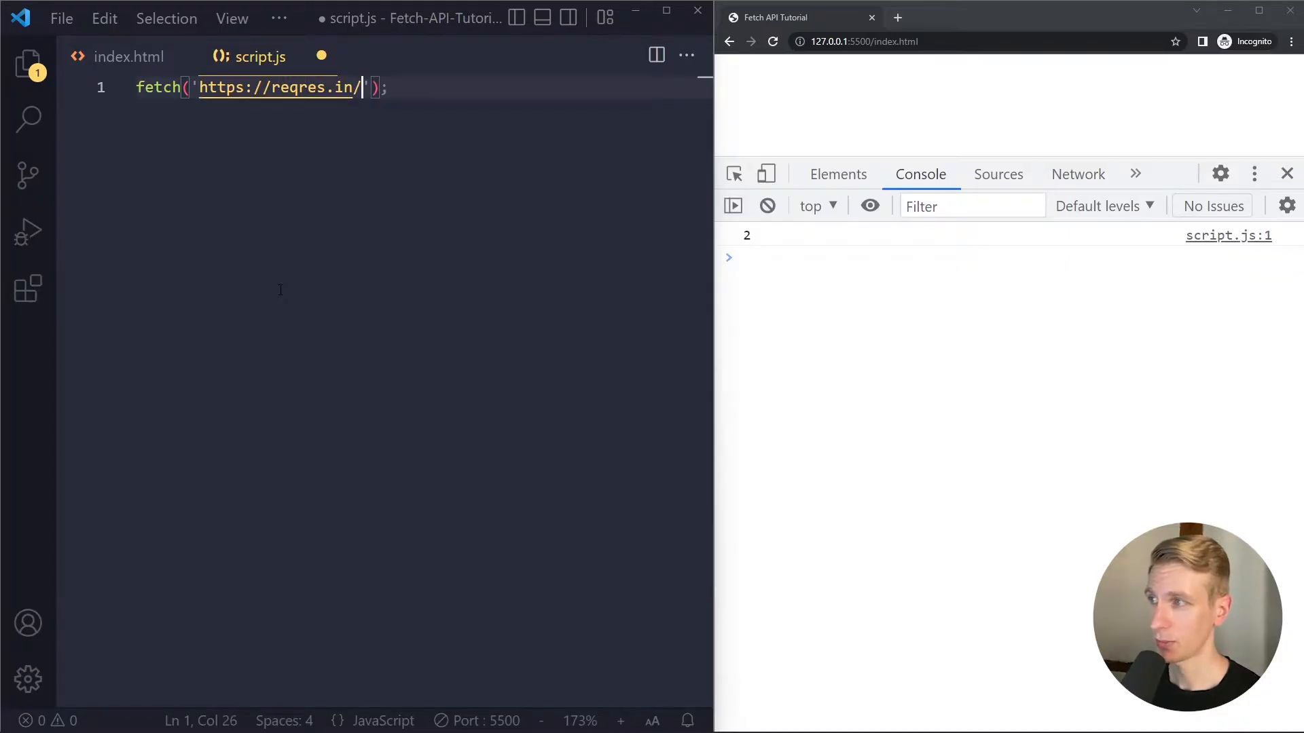
pyautogui.write('api/')
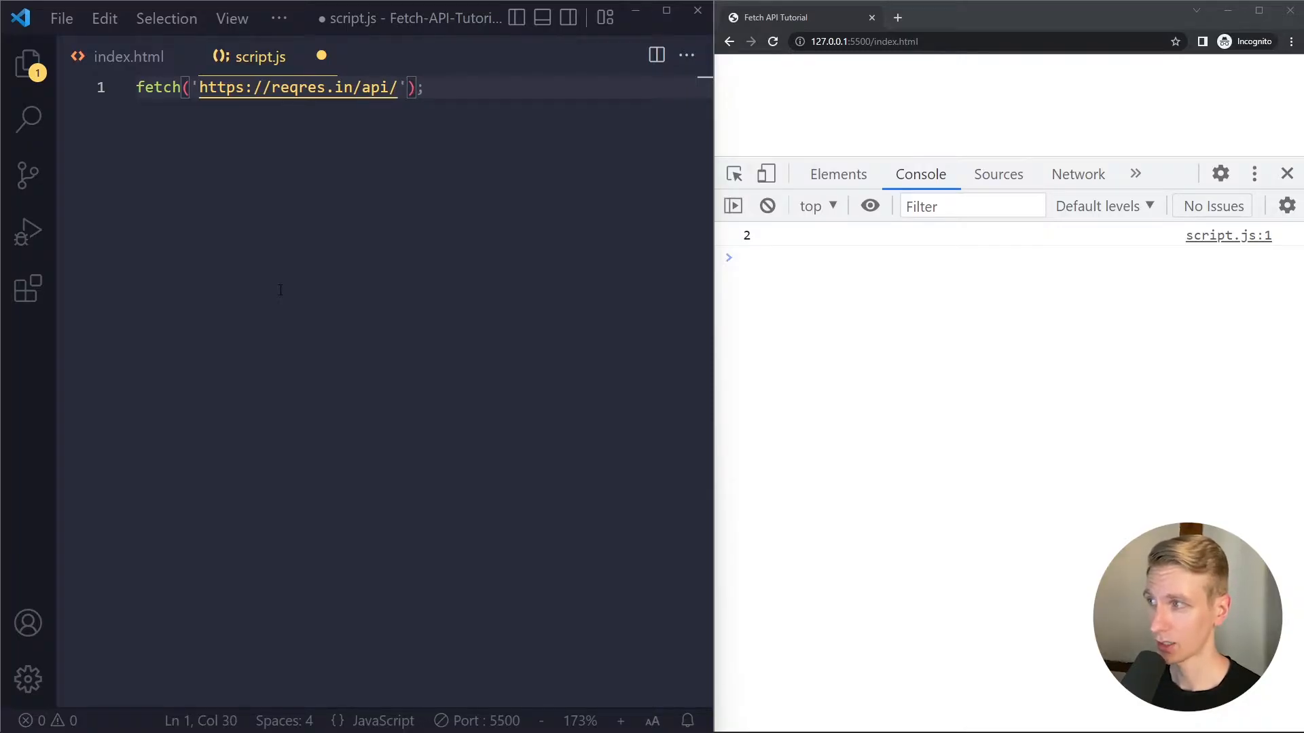
pyautogui.write('users')
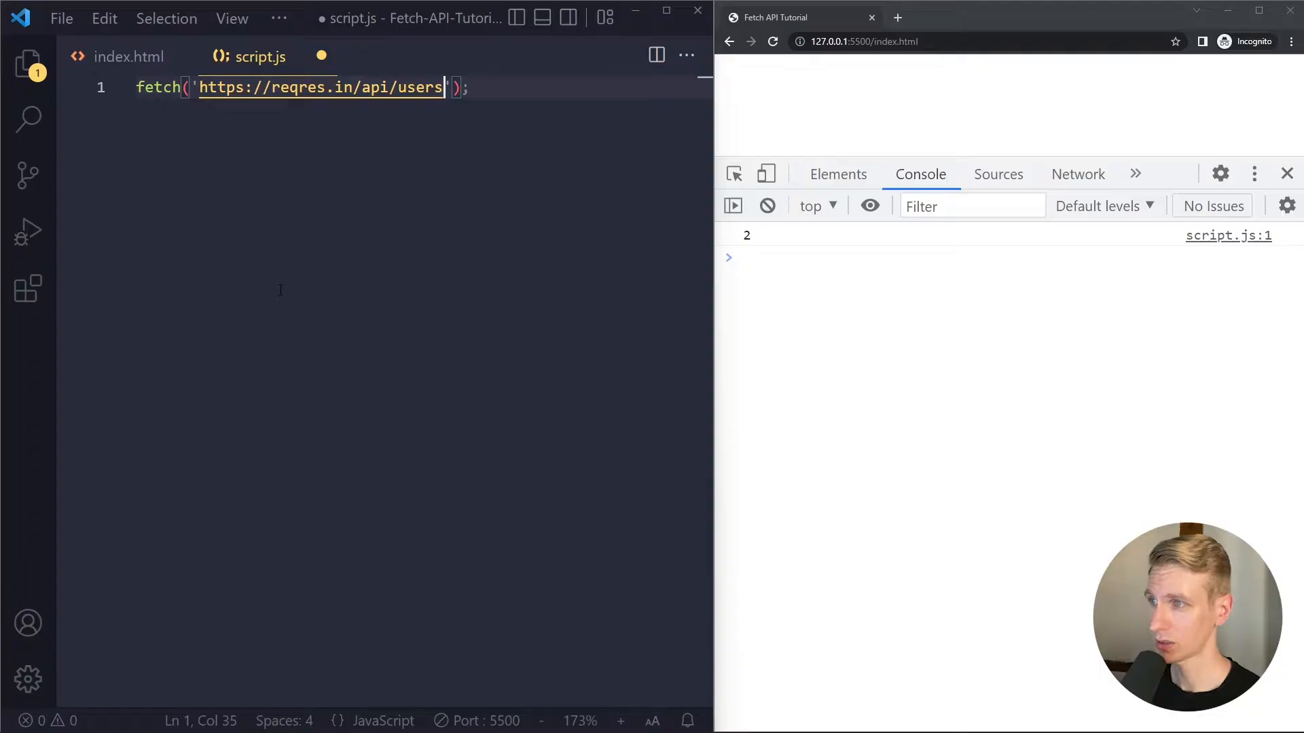
pyautogui.write('console.log(')
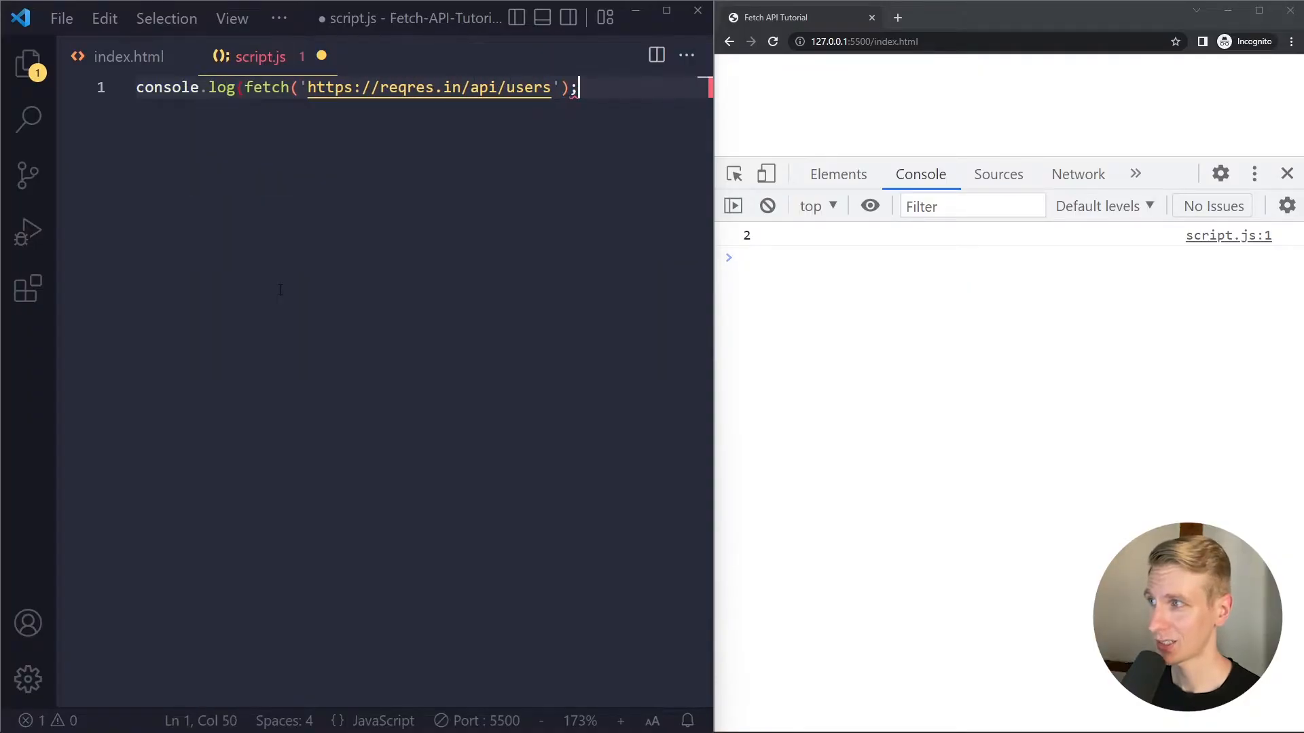
# - Save, chain an empty .then() onto the fetch, try await and remove it again
pyautogui.press('ctrl+s')
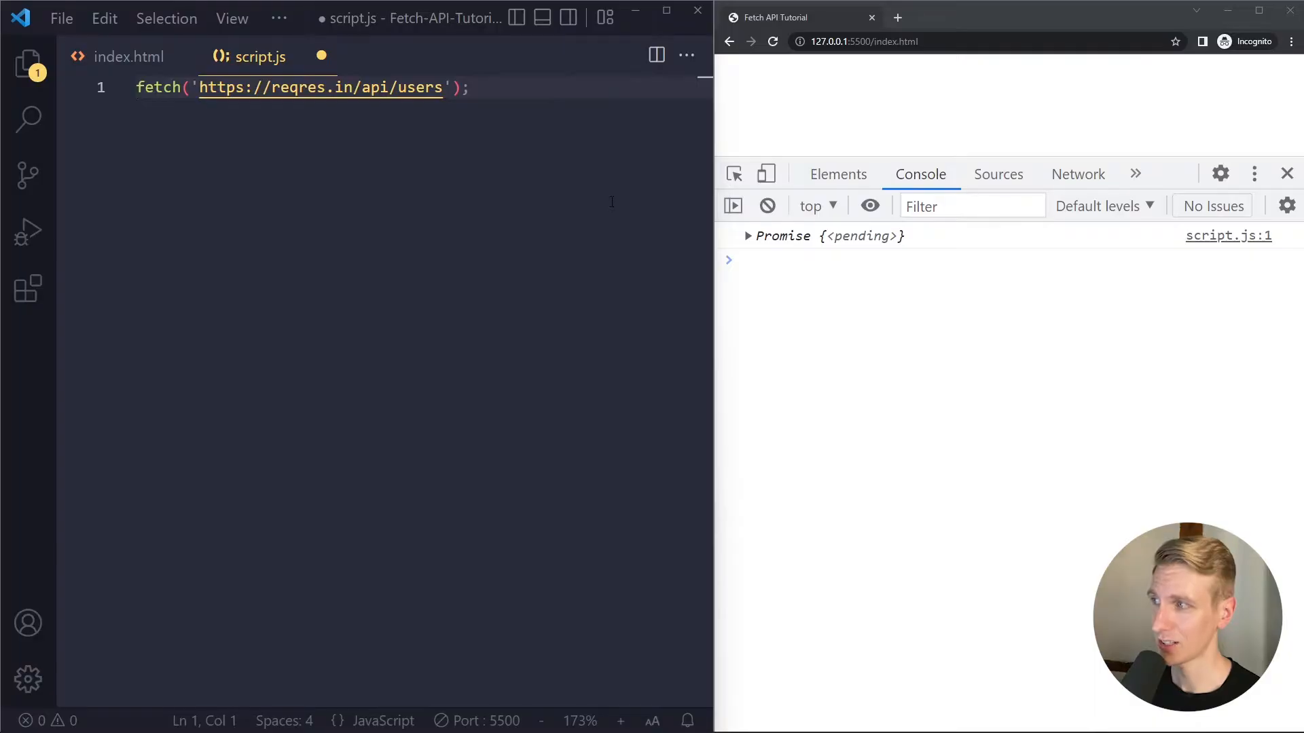
pyautogui.write('.then();')
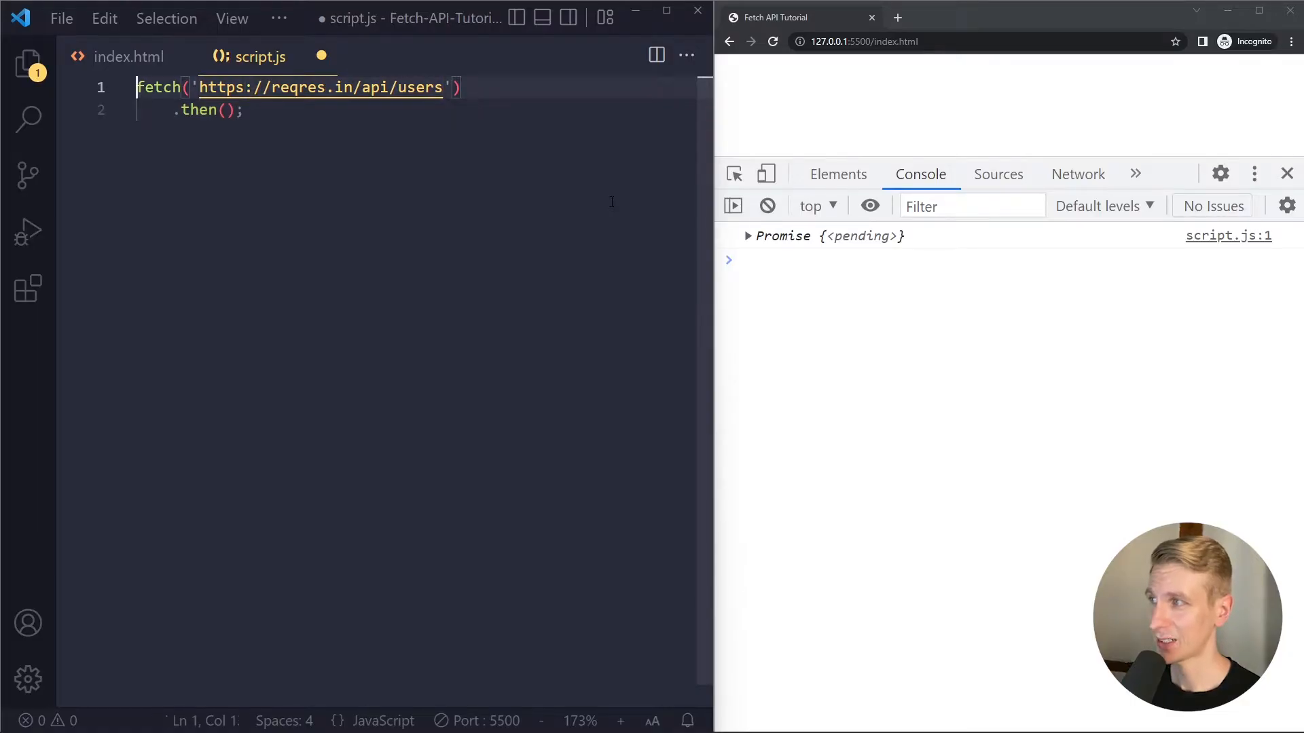
pyautogui.write('await')
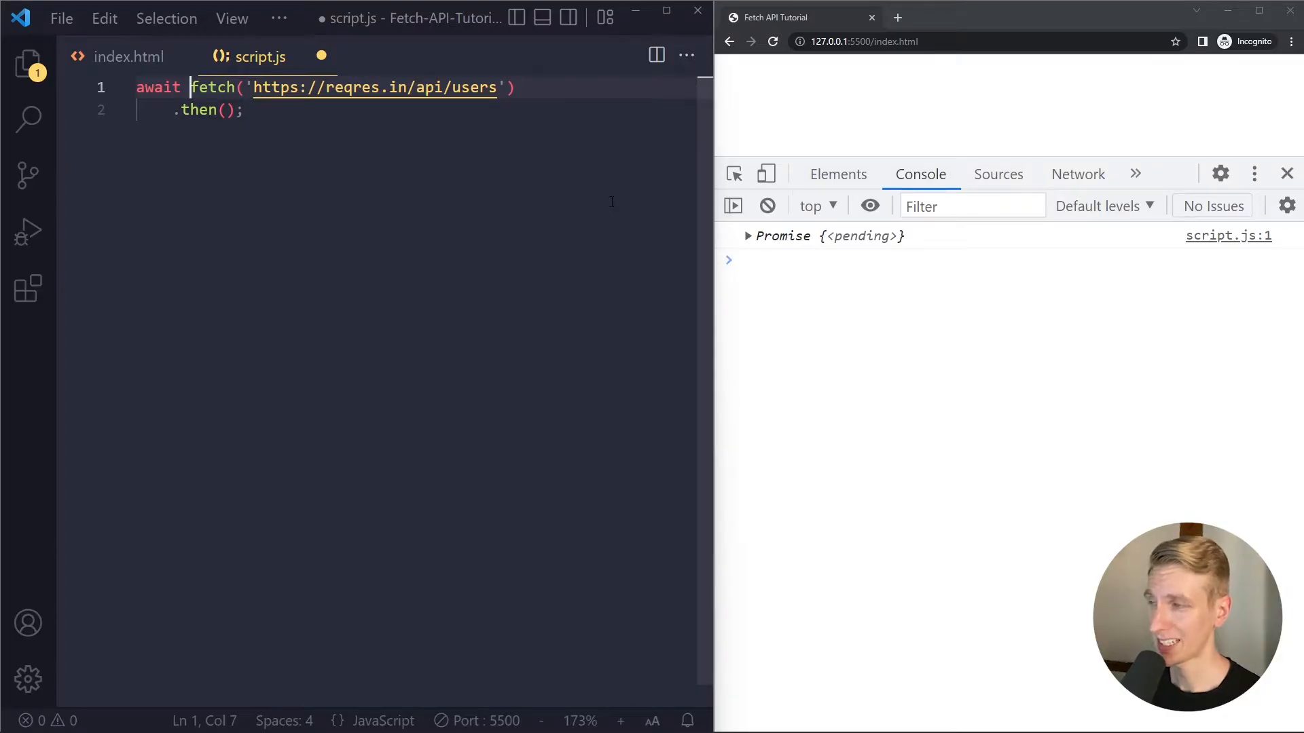
pyautogui.press('Backspace')
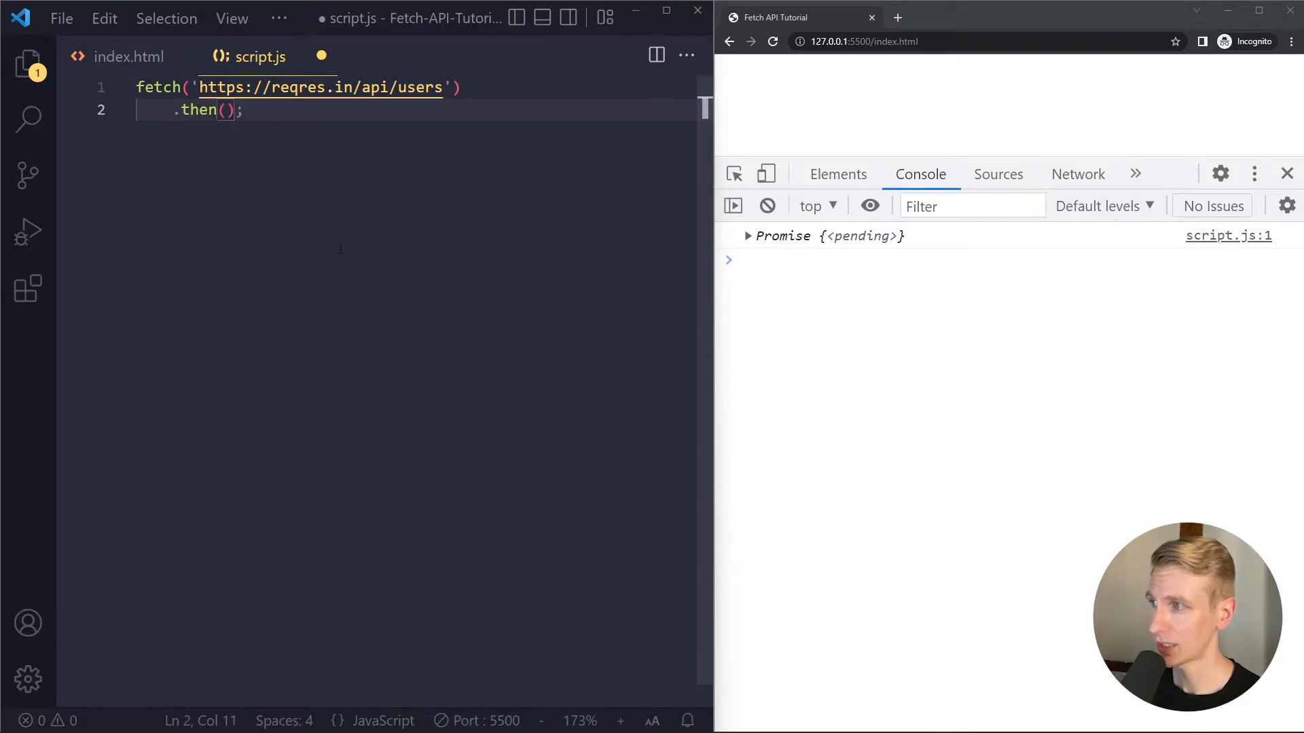
# - Log the response in the .then callback and expand the Response object showing status 200
pyautogui.write('response')
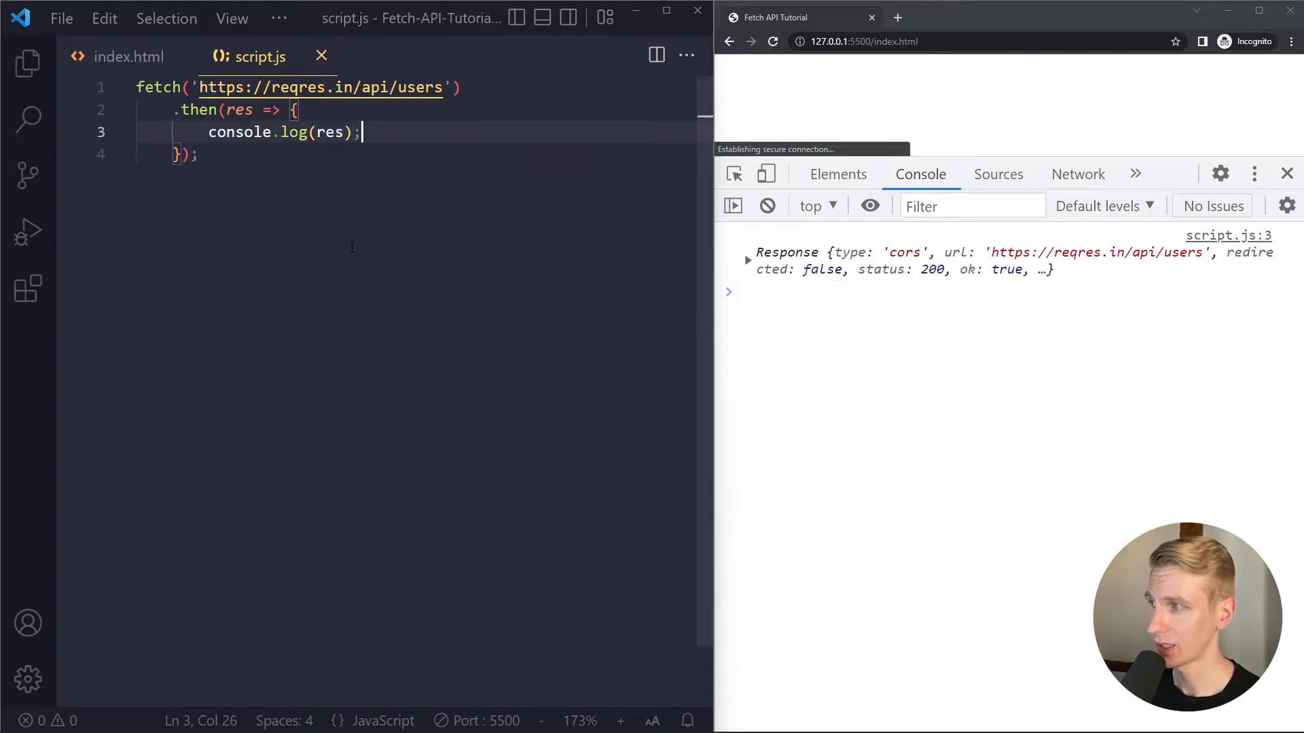
pyautogui.click(747, 253)
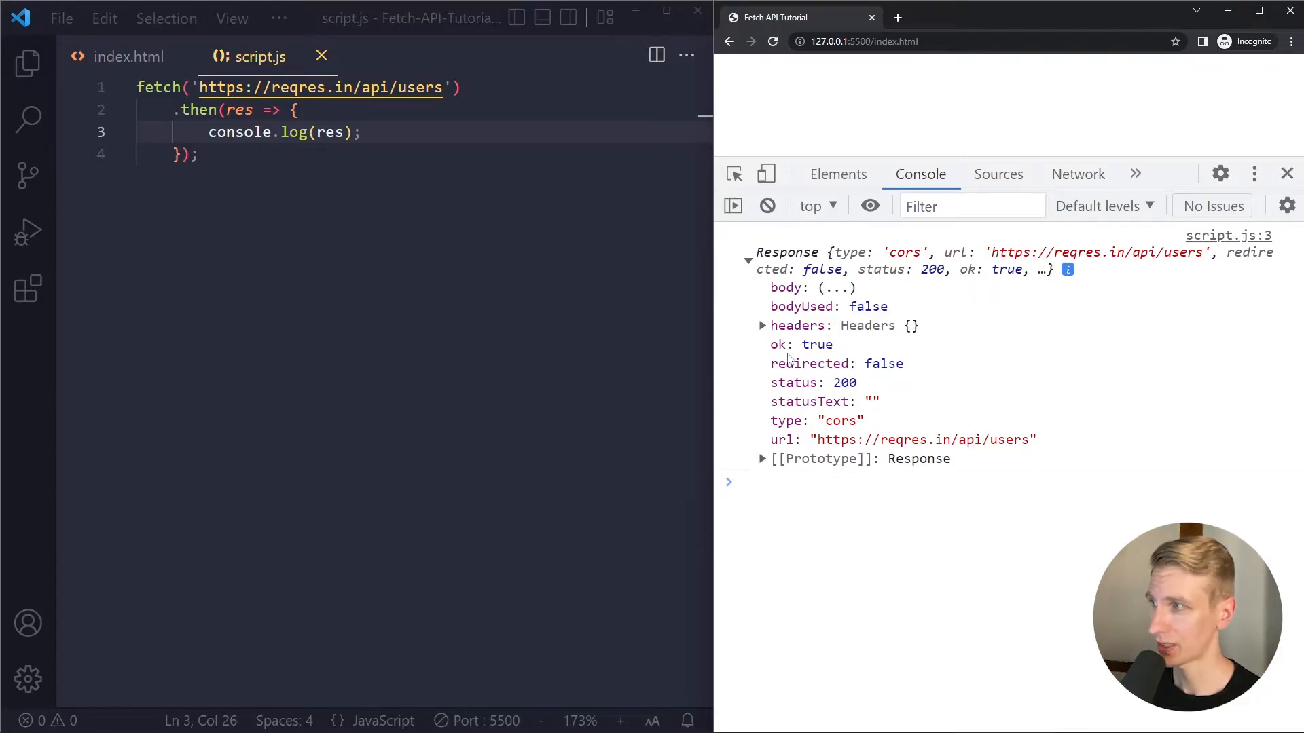
pyautogui.moveTo(811, 353)
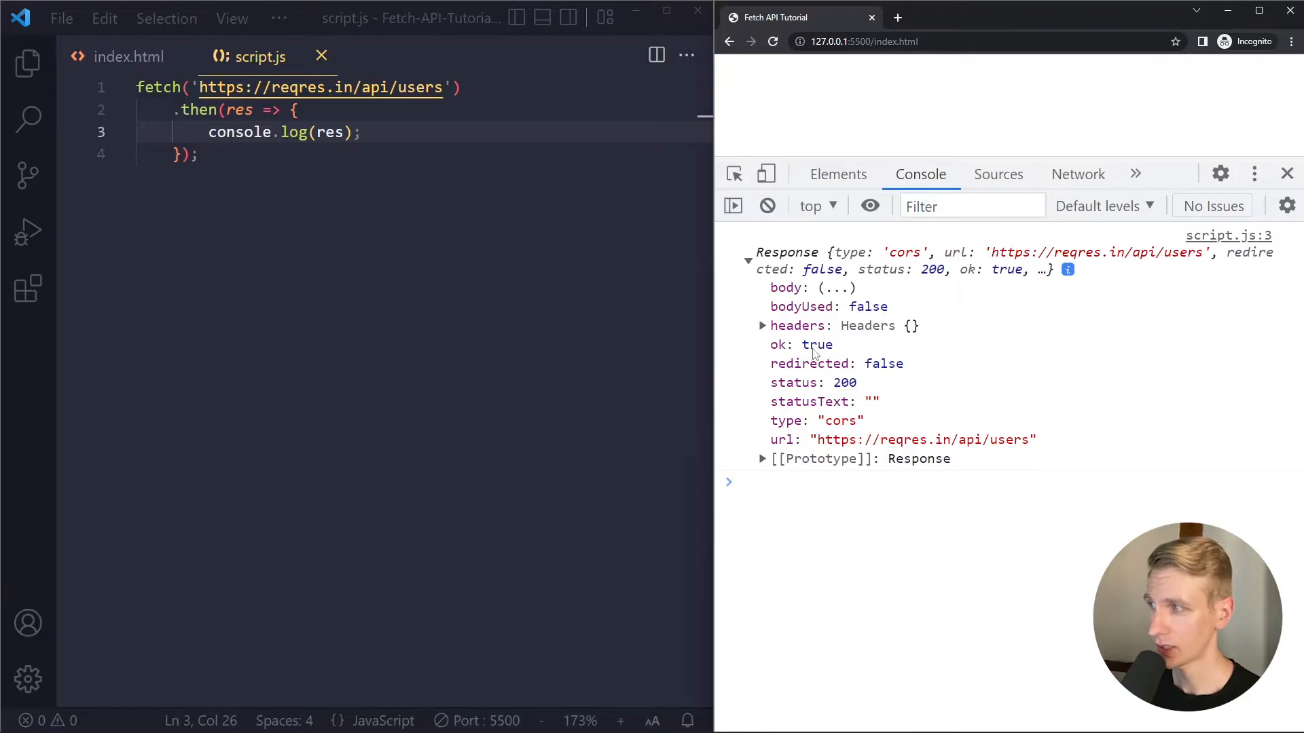
pyautogui.moveTo(815, 353)
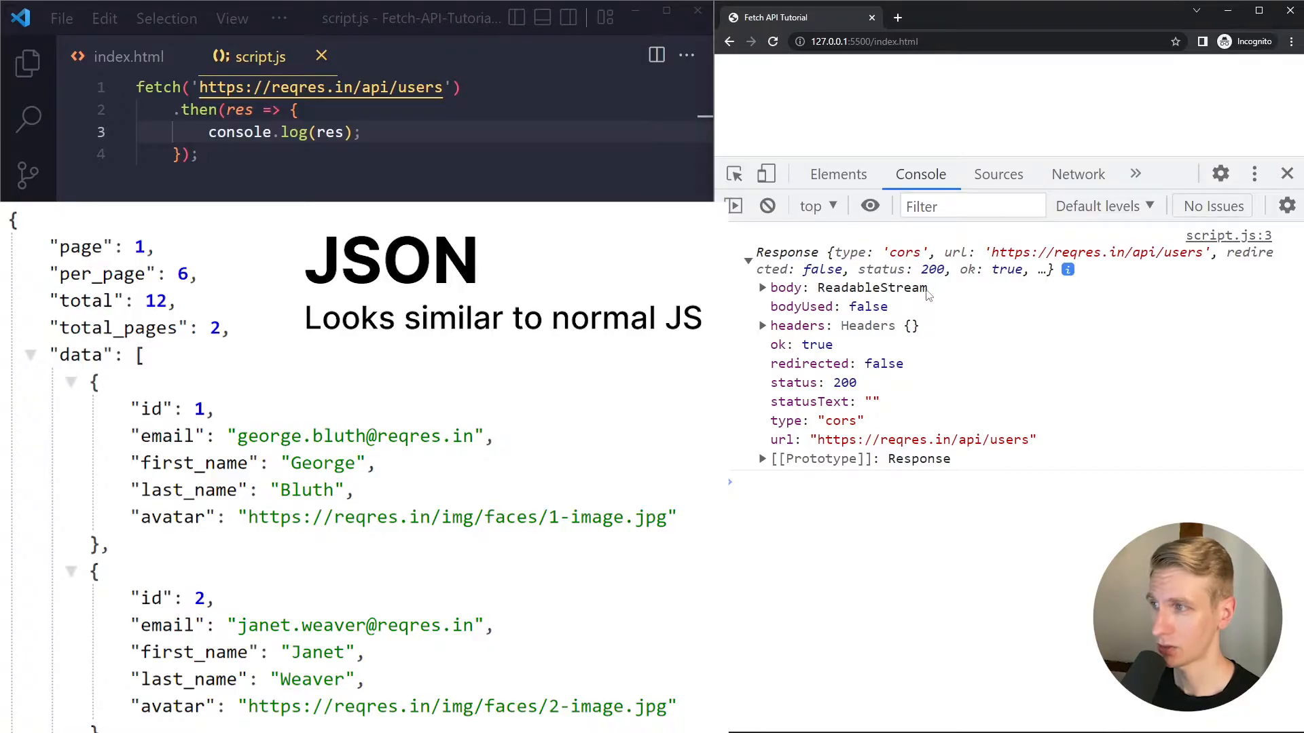
# - Make the first callback return res.json() directly
pyautogui.click(220, 132)
pyautogui.write('res.json')
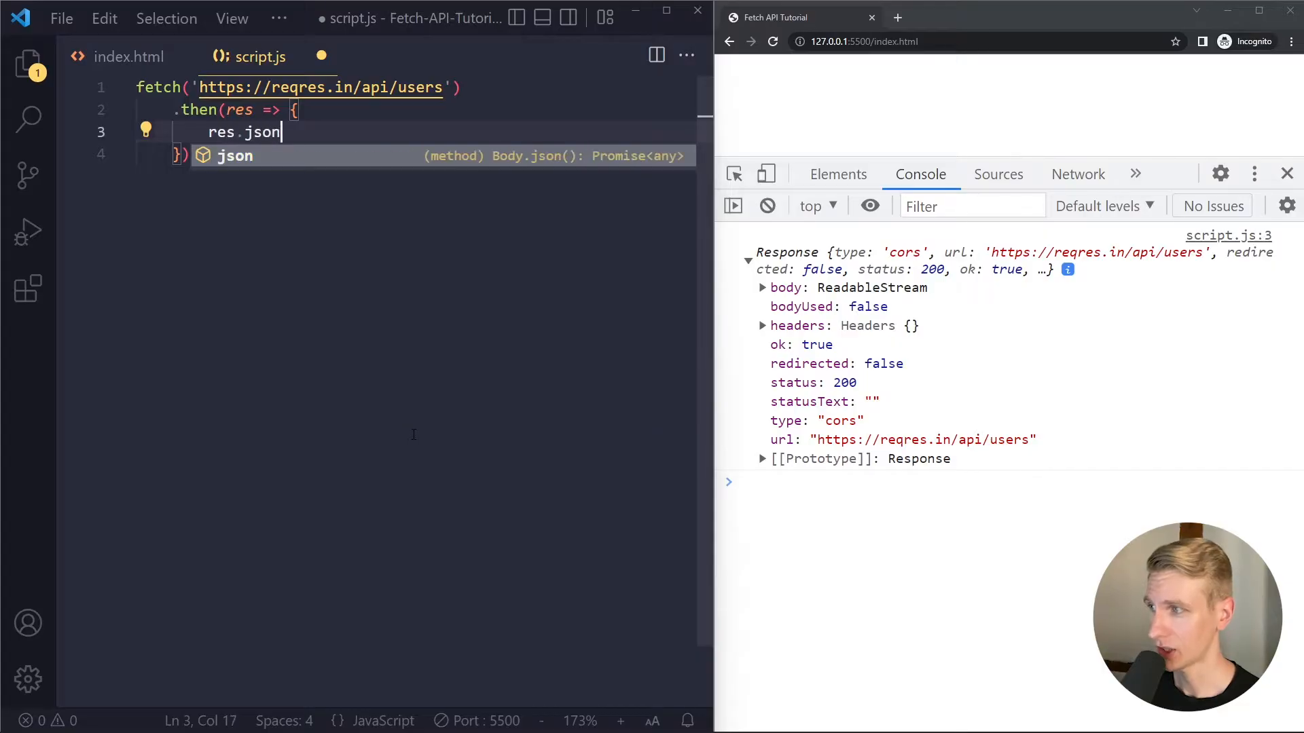
pyautogui.write('();')
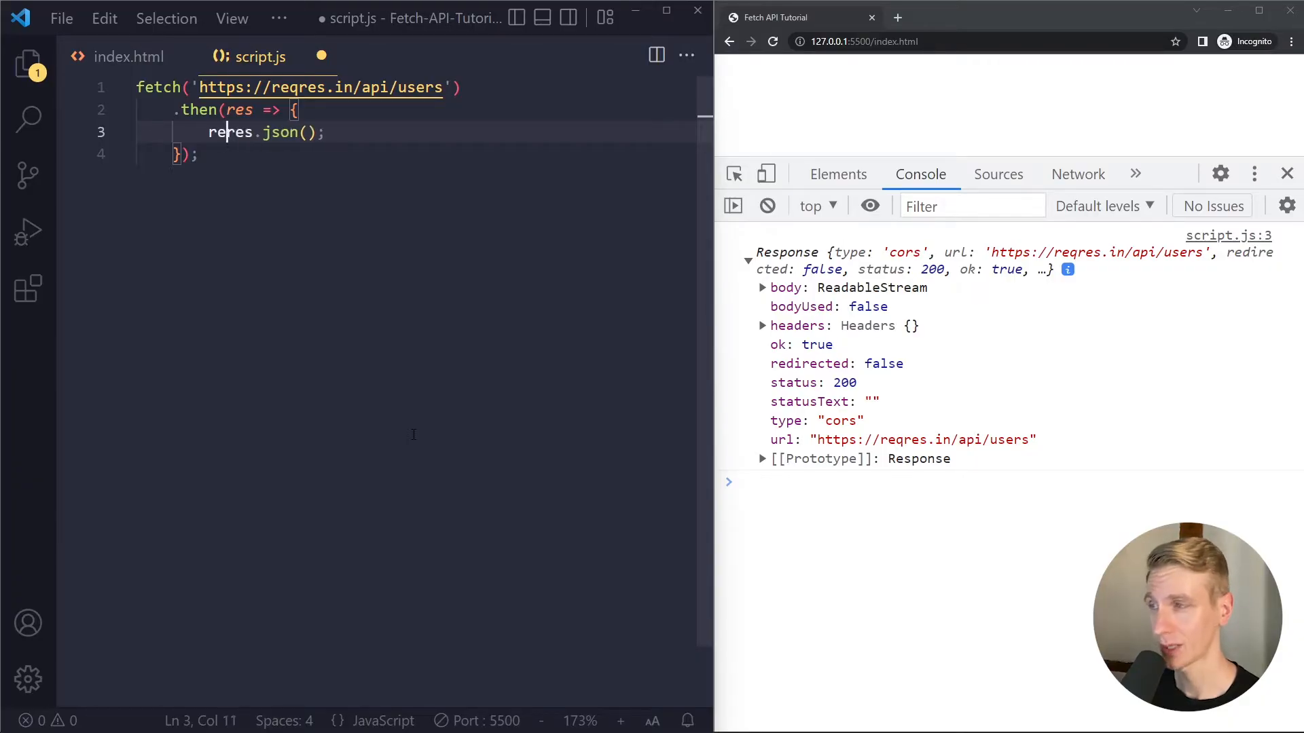
pyautogui.write('return')
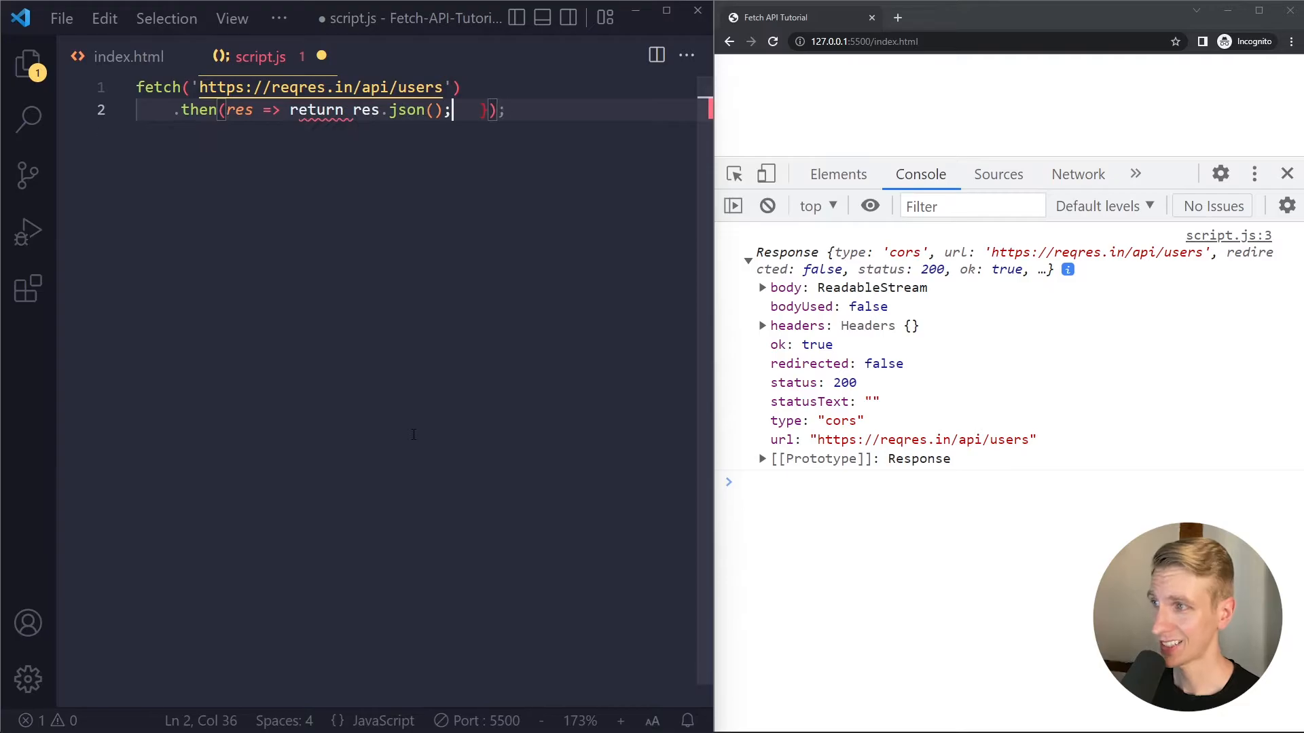
pyautogui.press('Backspace')
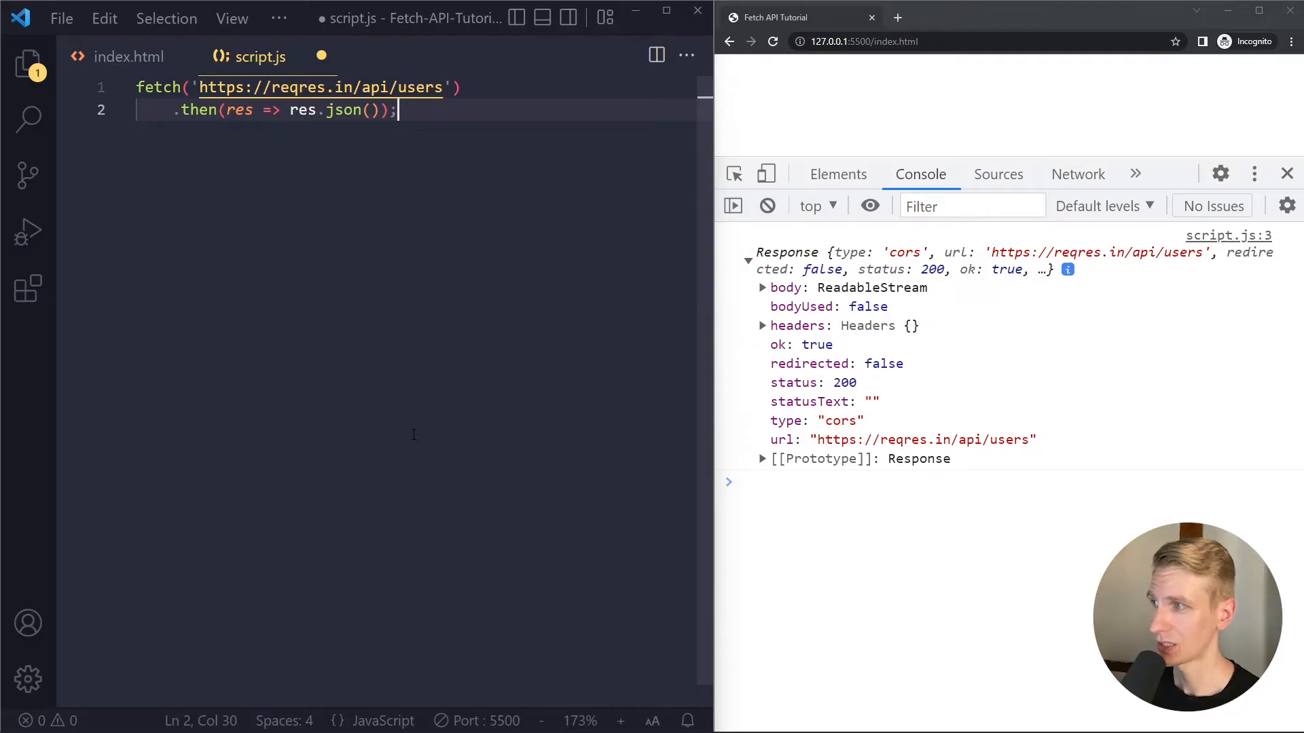
# - Chain a second .then(data => { }) that receives the parsed data
pyautogui.write('.')
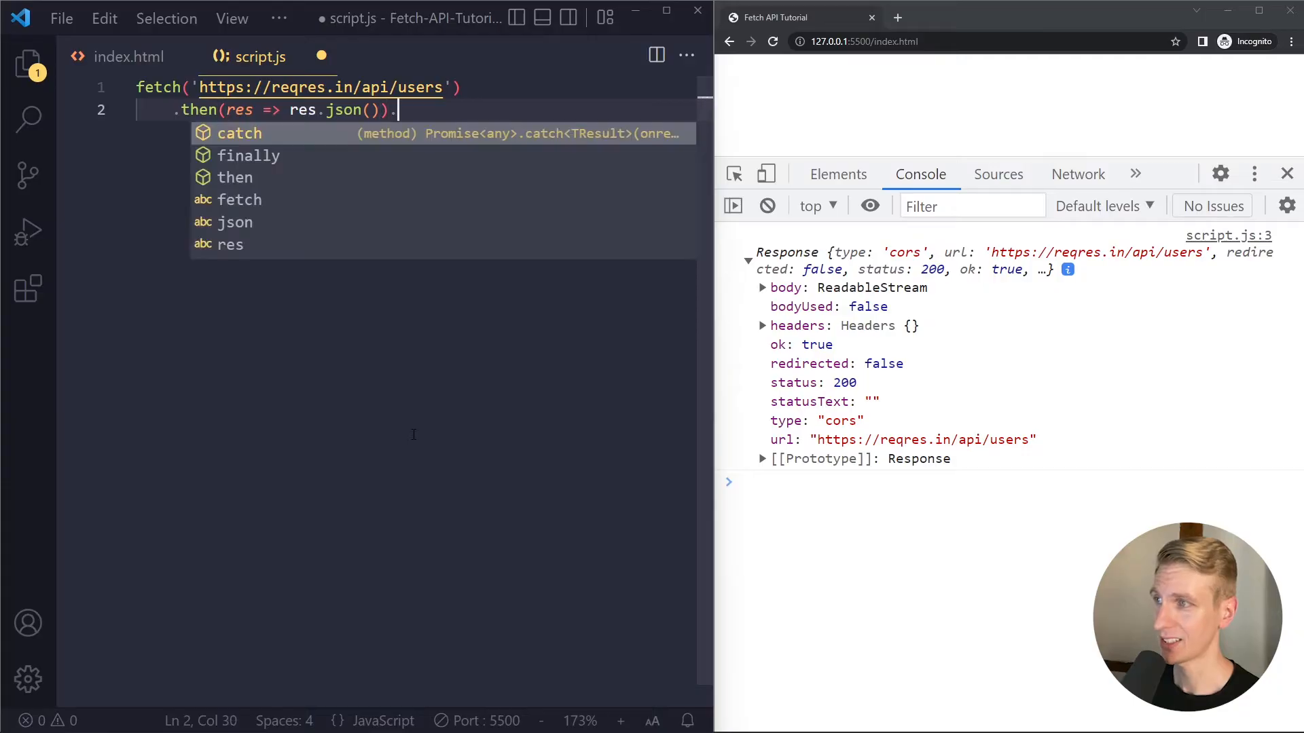
pyautogui.write('then()')
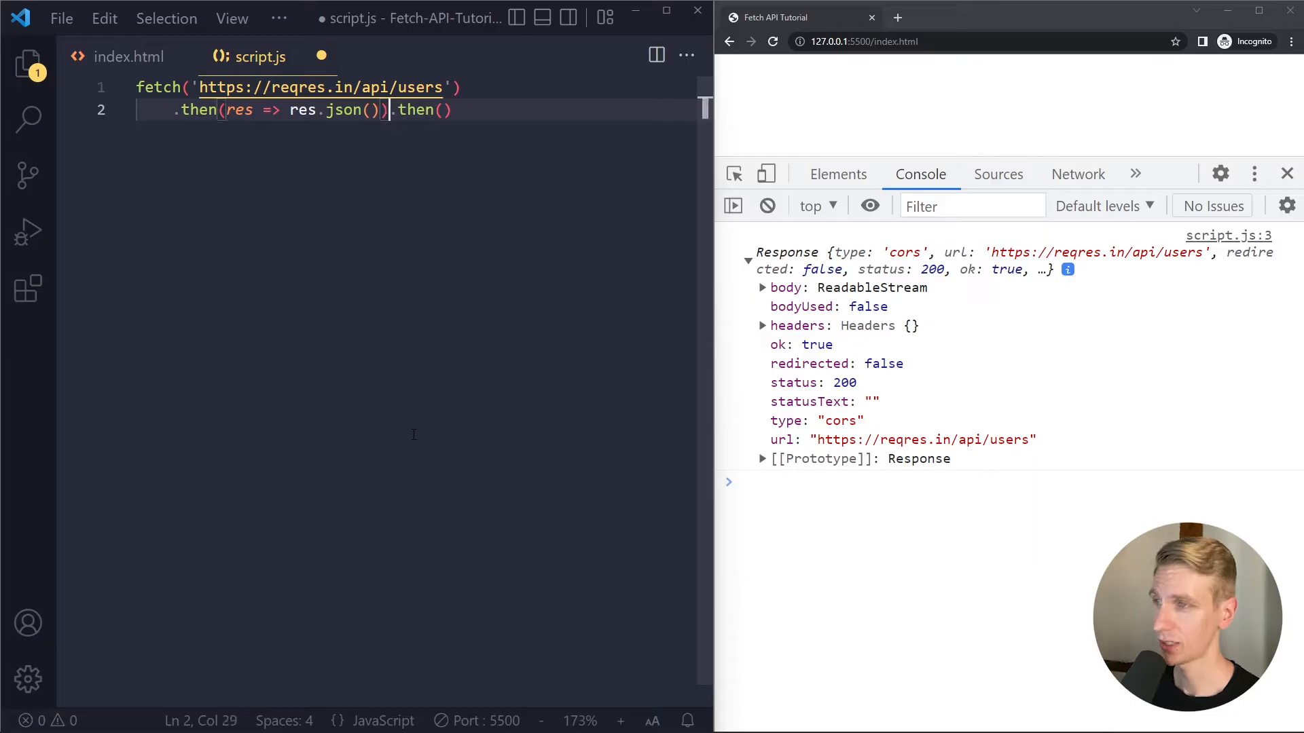
pyautogui.write('.then(data => {')
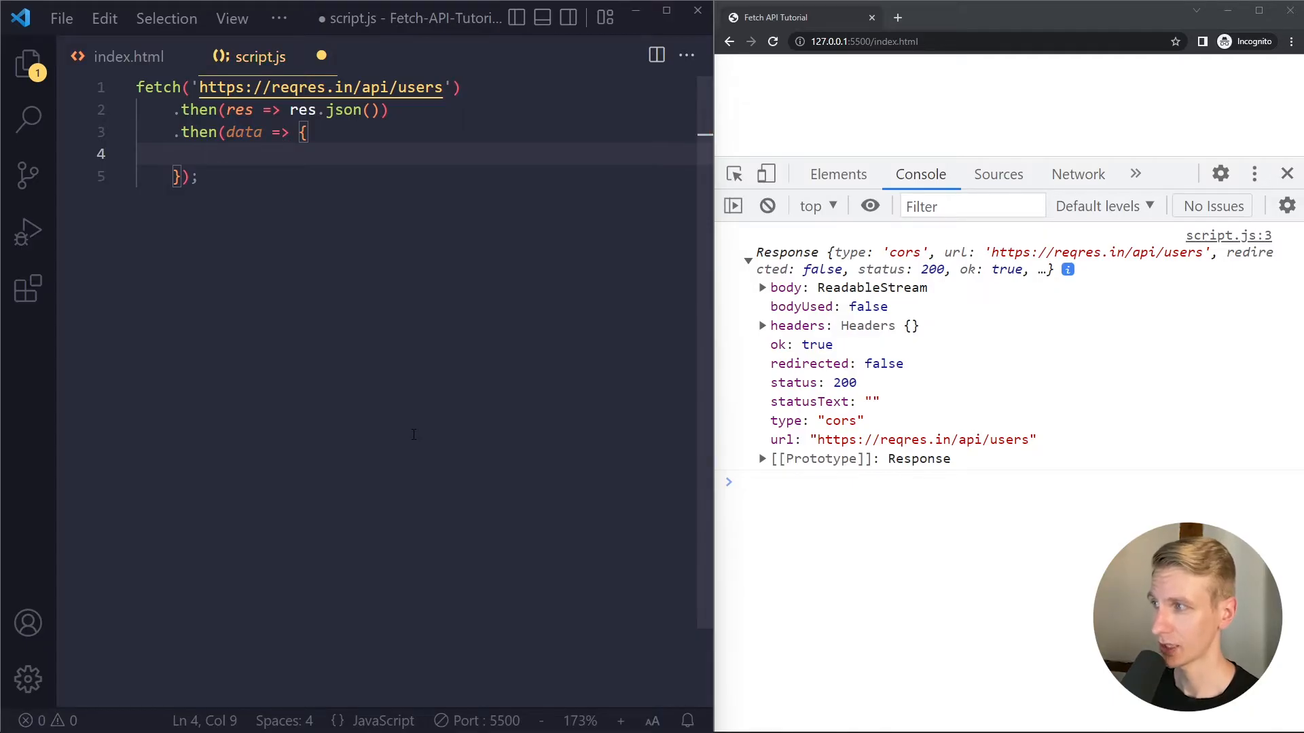
# - Log data, inspect the users array, then log data.data[2].first_name to print Emma
pyautogui.write('console.log(data);')
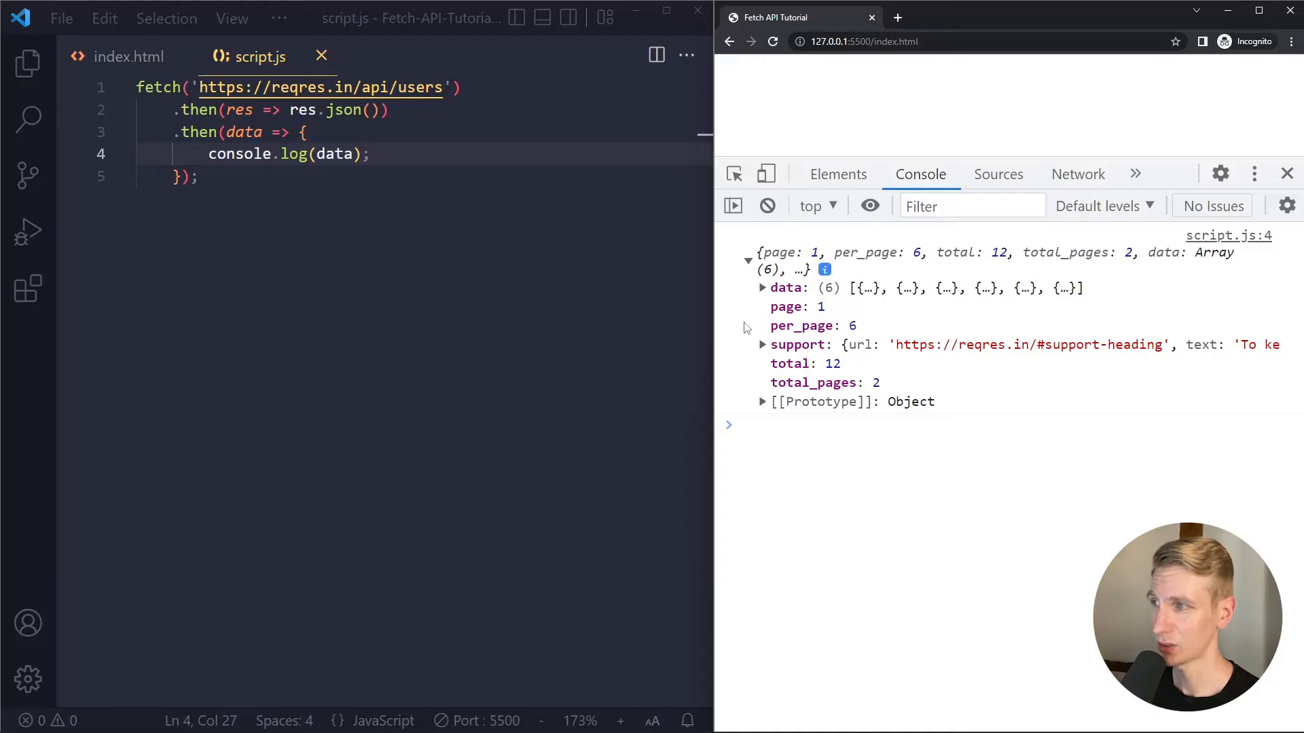
pyautogui.click(762, 288)
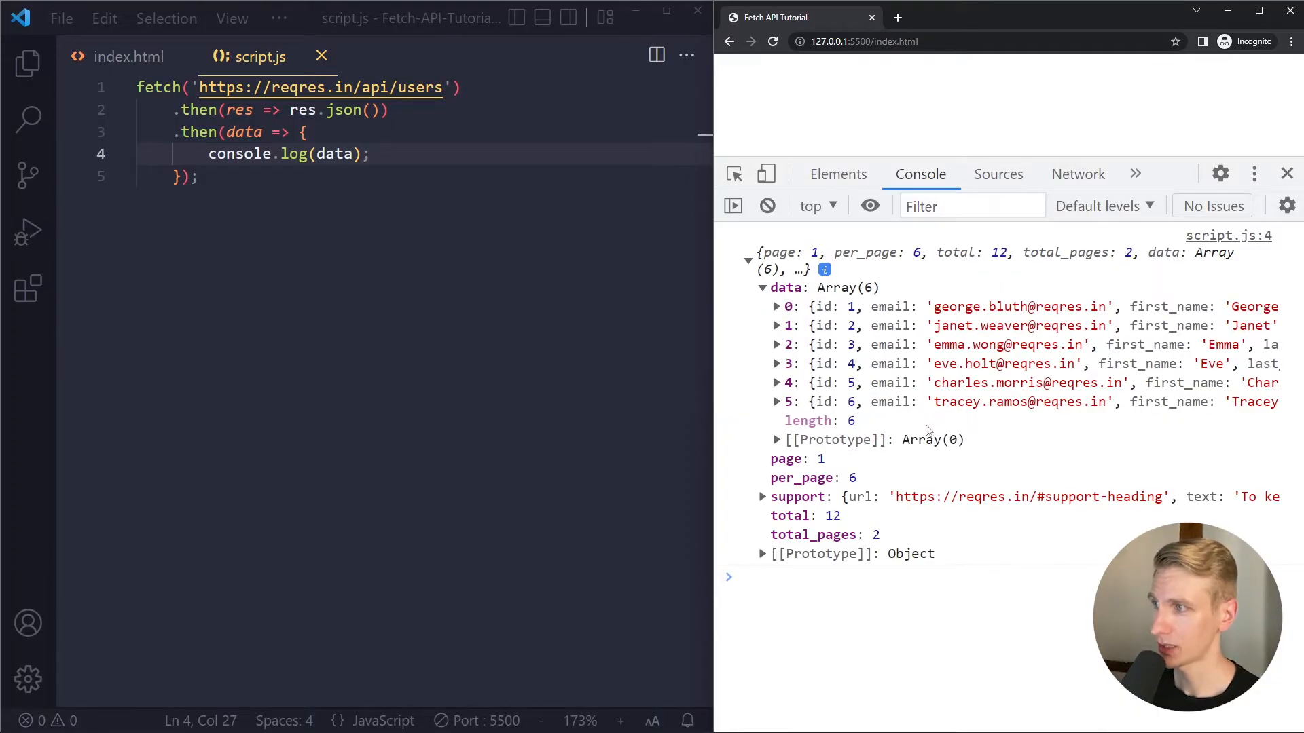
pyautogui.write('.data[2]')
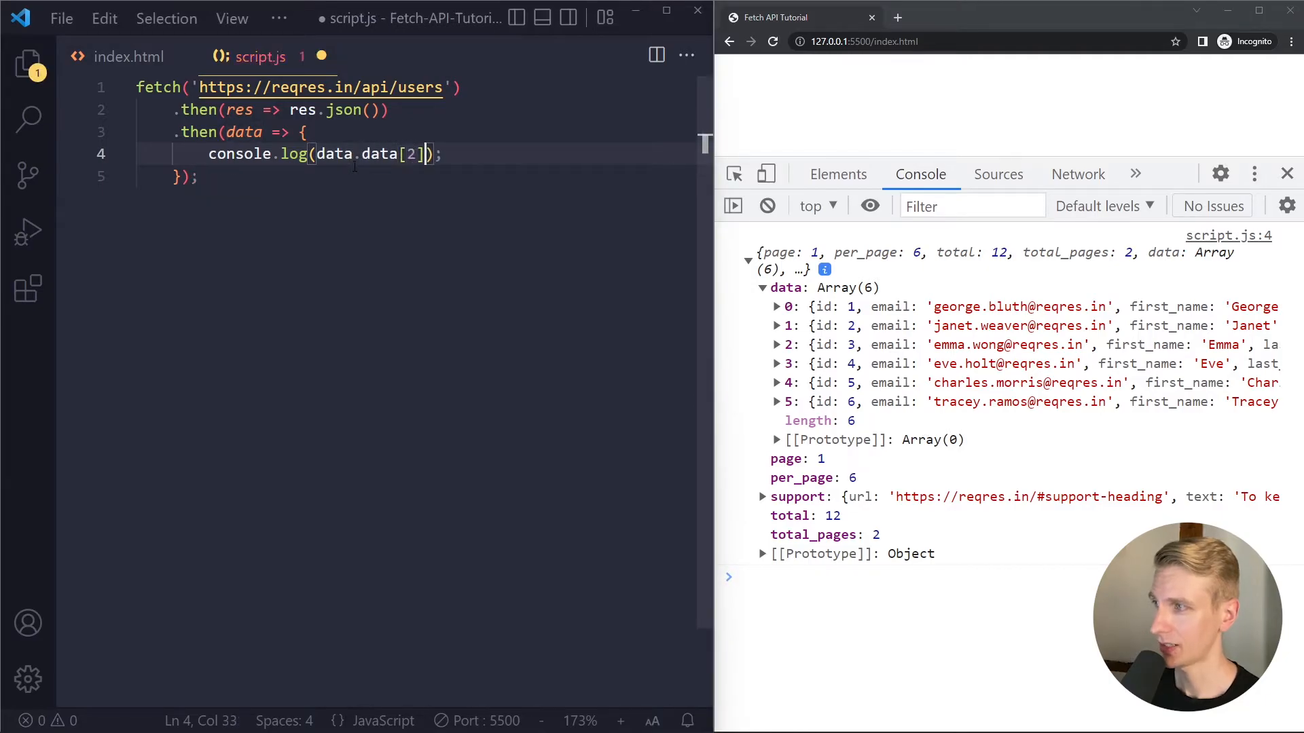
pyautogui.write('.first_name')
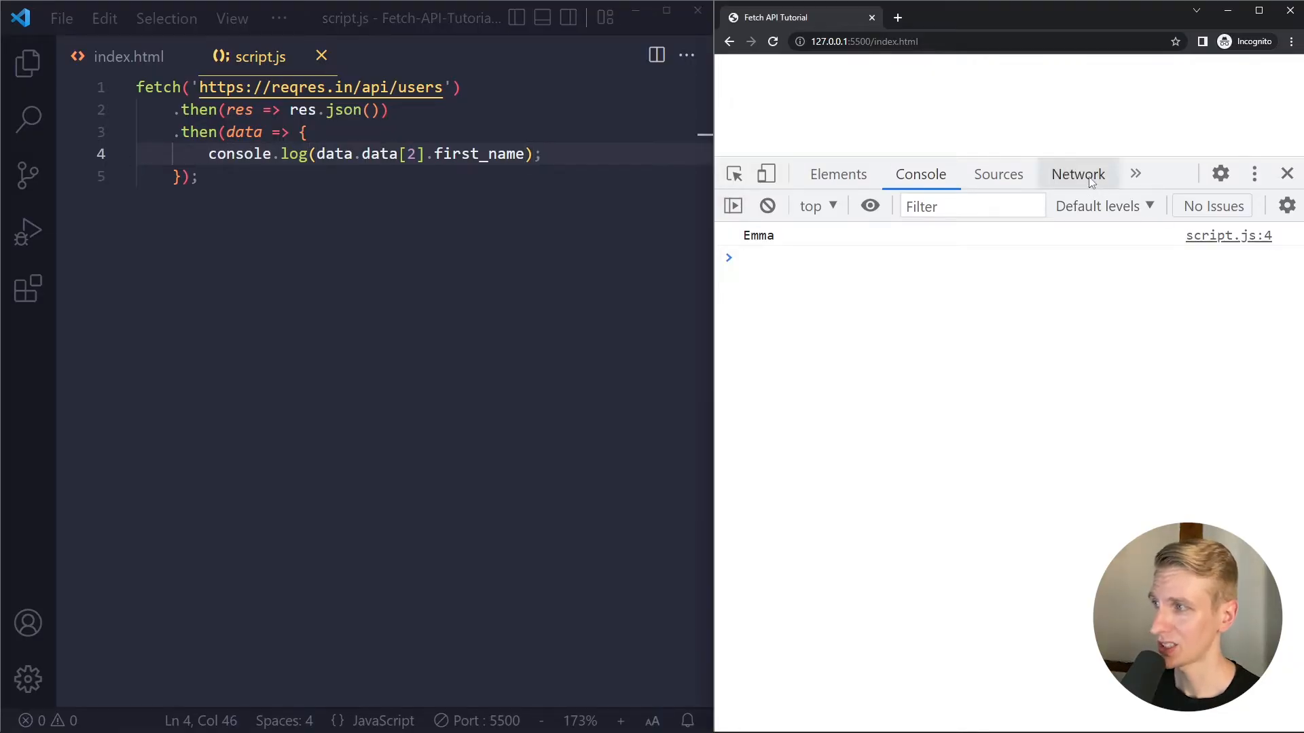
# - In the Network panel, select the users request and view its raw JSON Response
pyautogui.click(1078, 174)
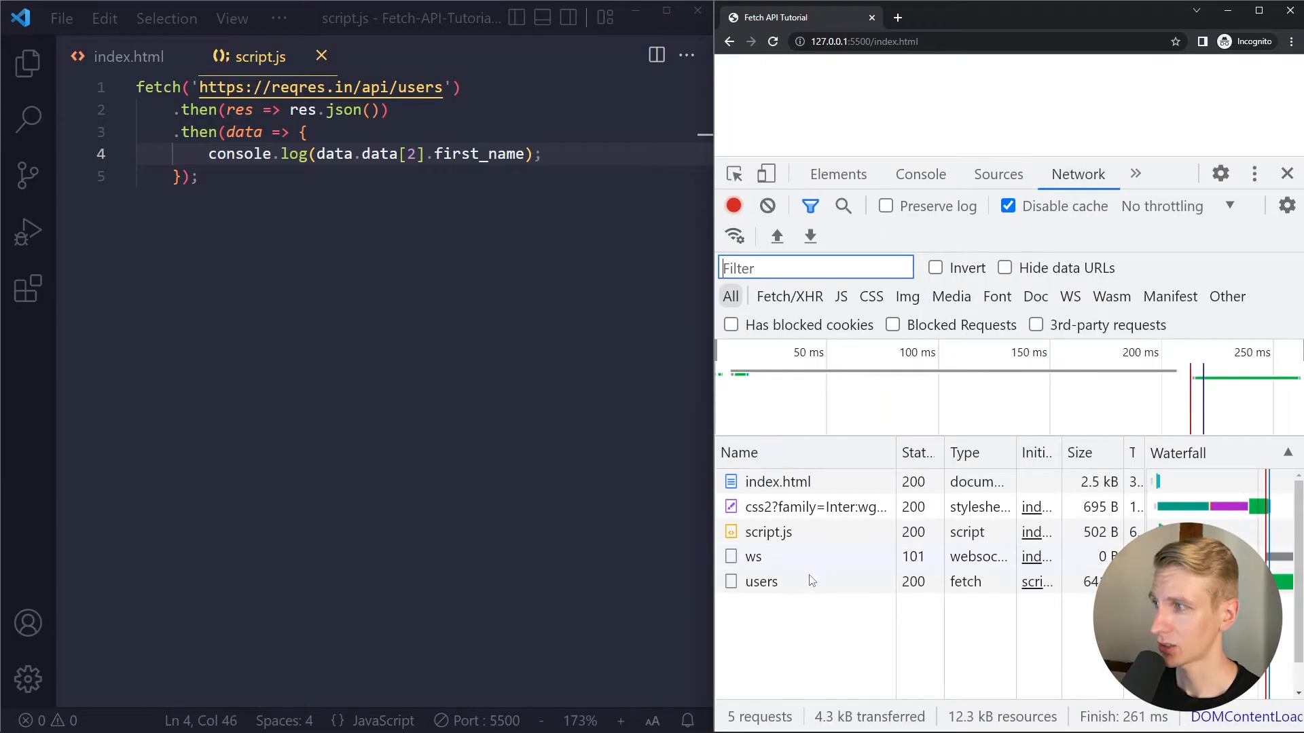
pyautogui.click(761, 581)
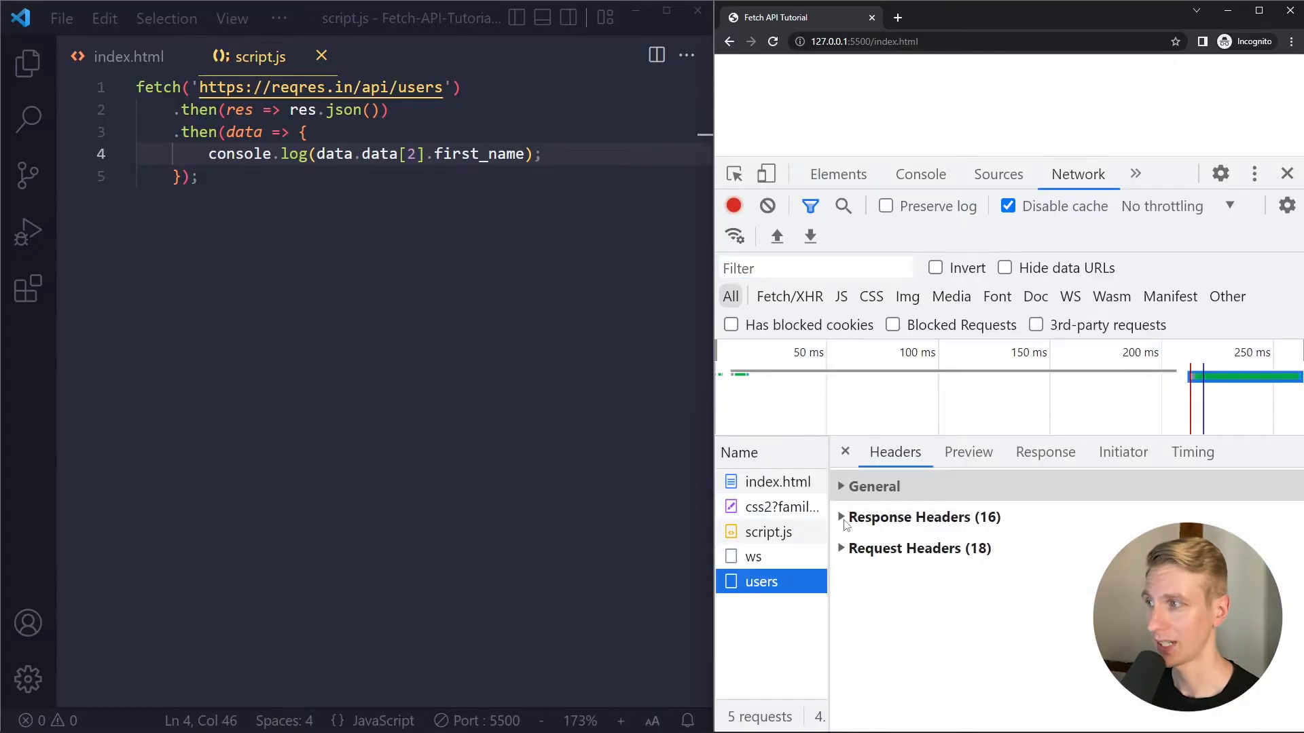
pyautogui.click(1044, 451)
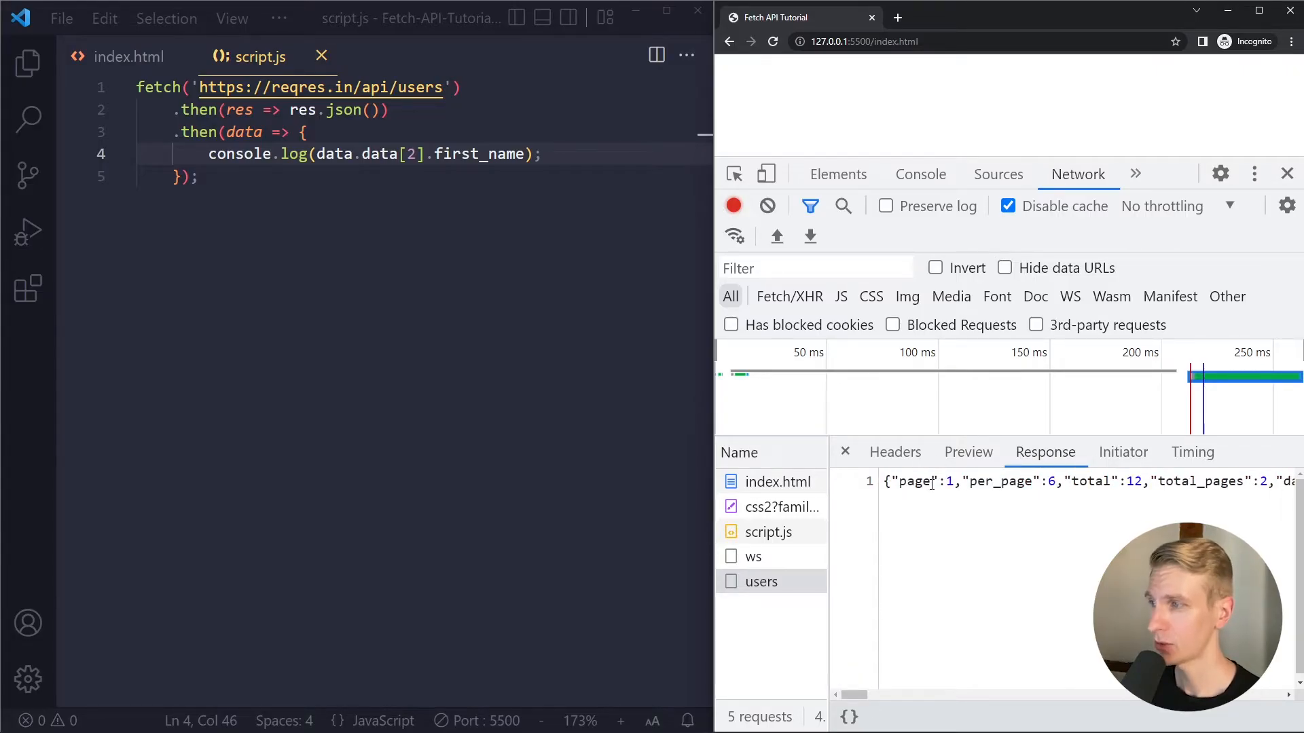
pyautogui.click(920, 174)
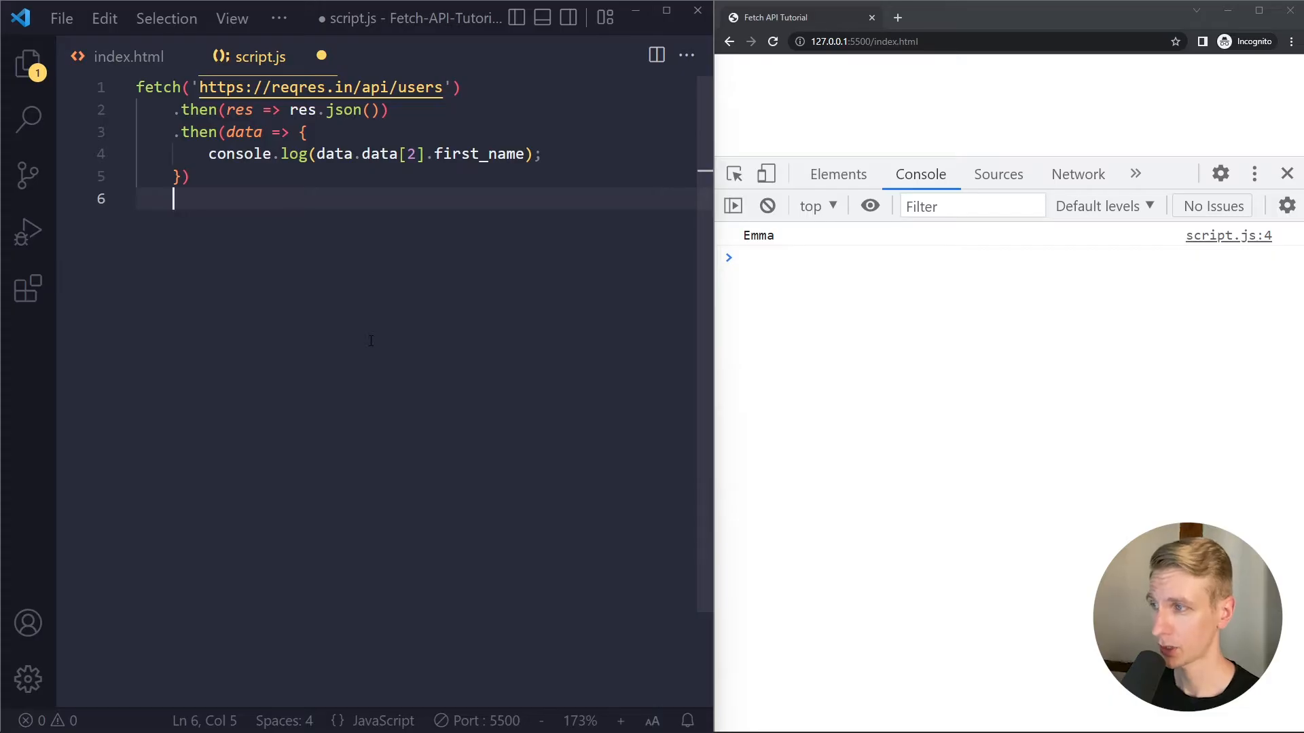
# - Chain .catch(error => { console.log(error); }) after the last then and save
pyautogui.write('.catch(')
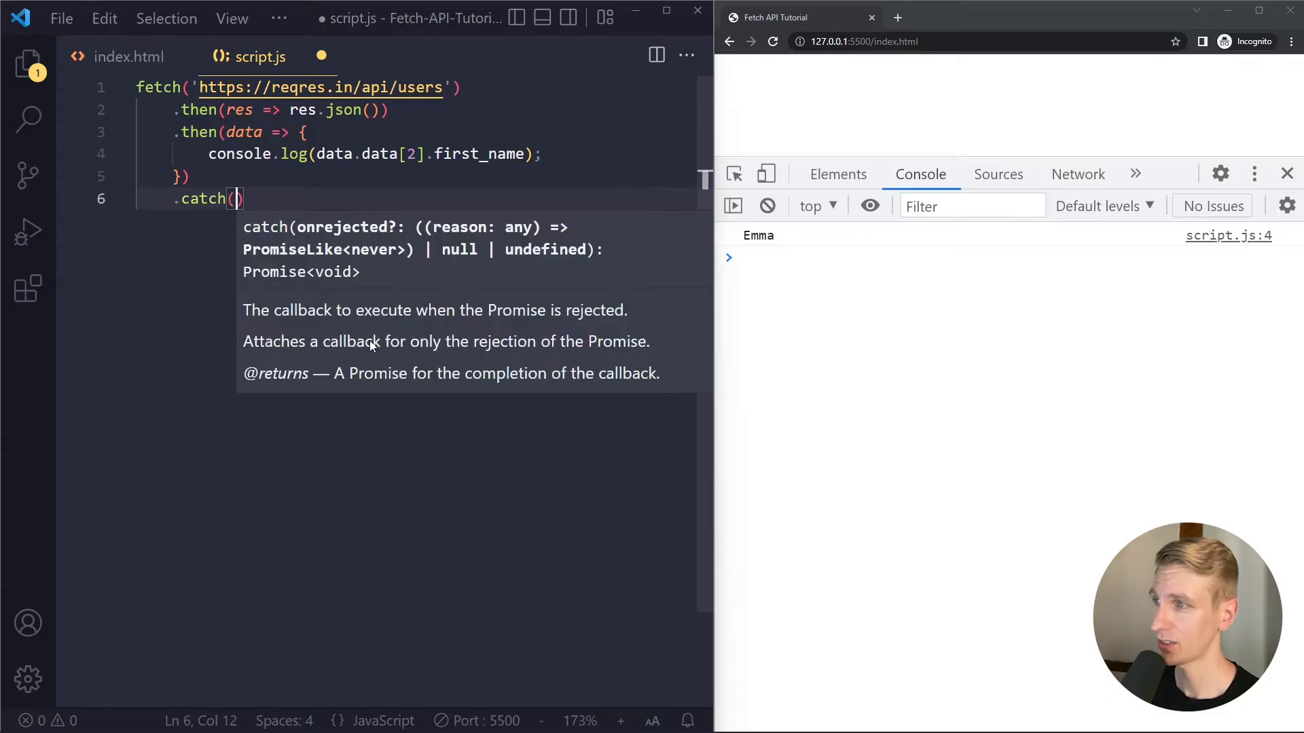
pyautogui.write('error => {')
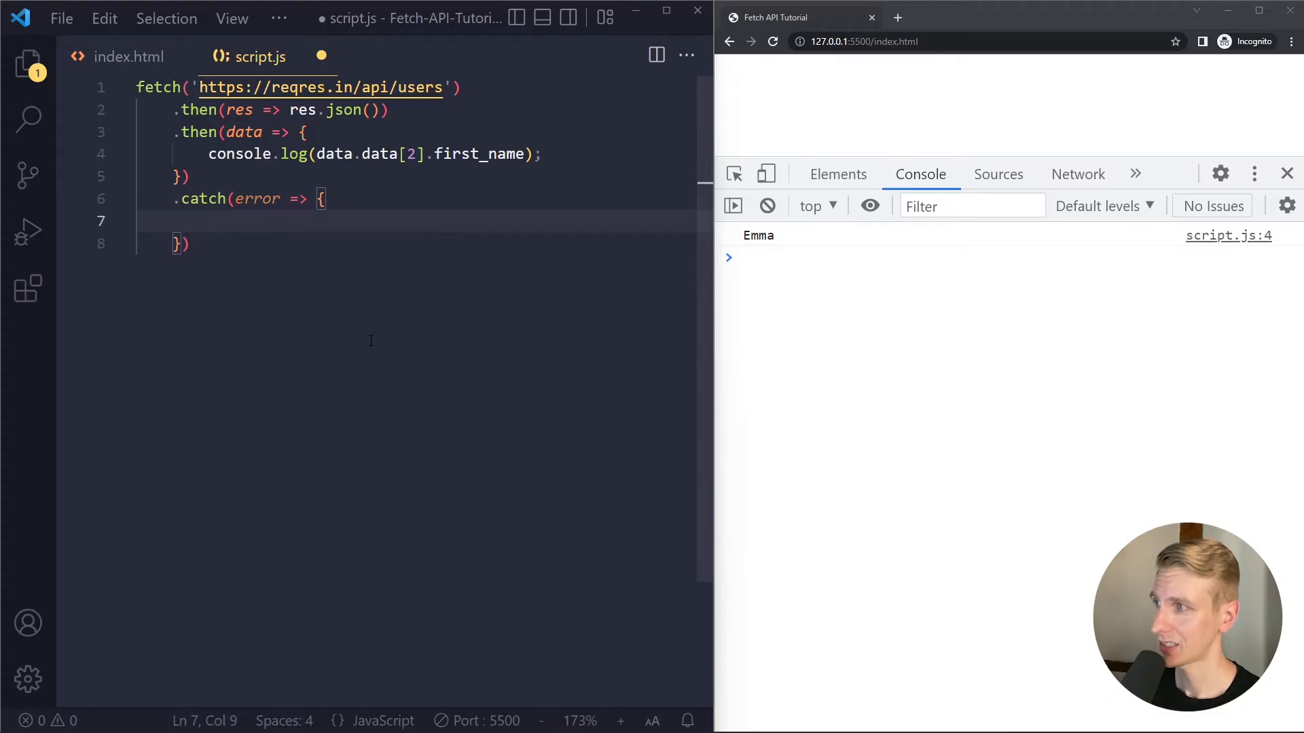
pyautogui.write(';')
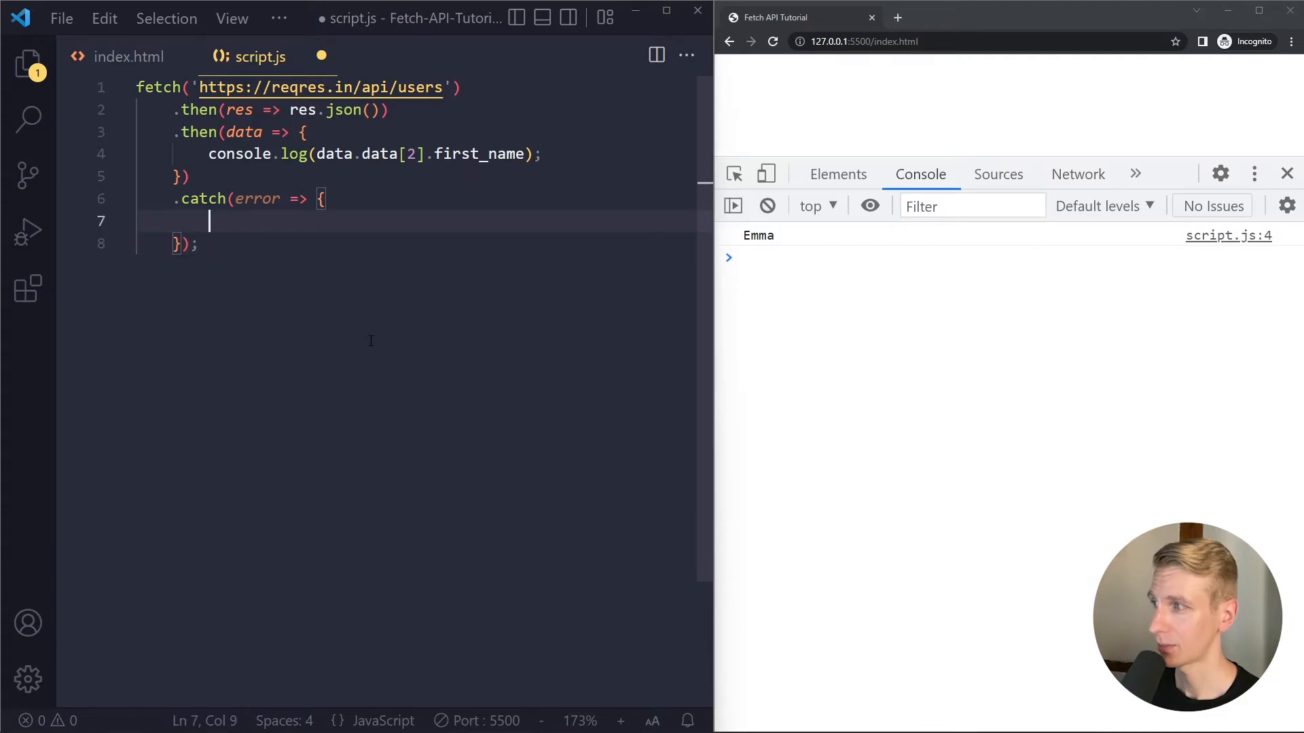
pyautogui.write('console.log(erro')
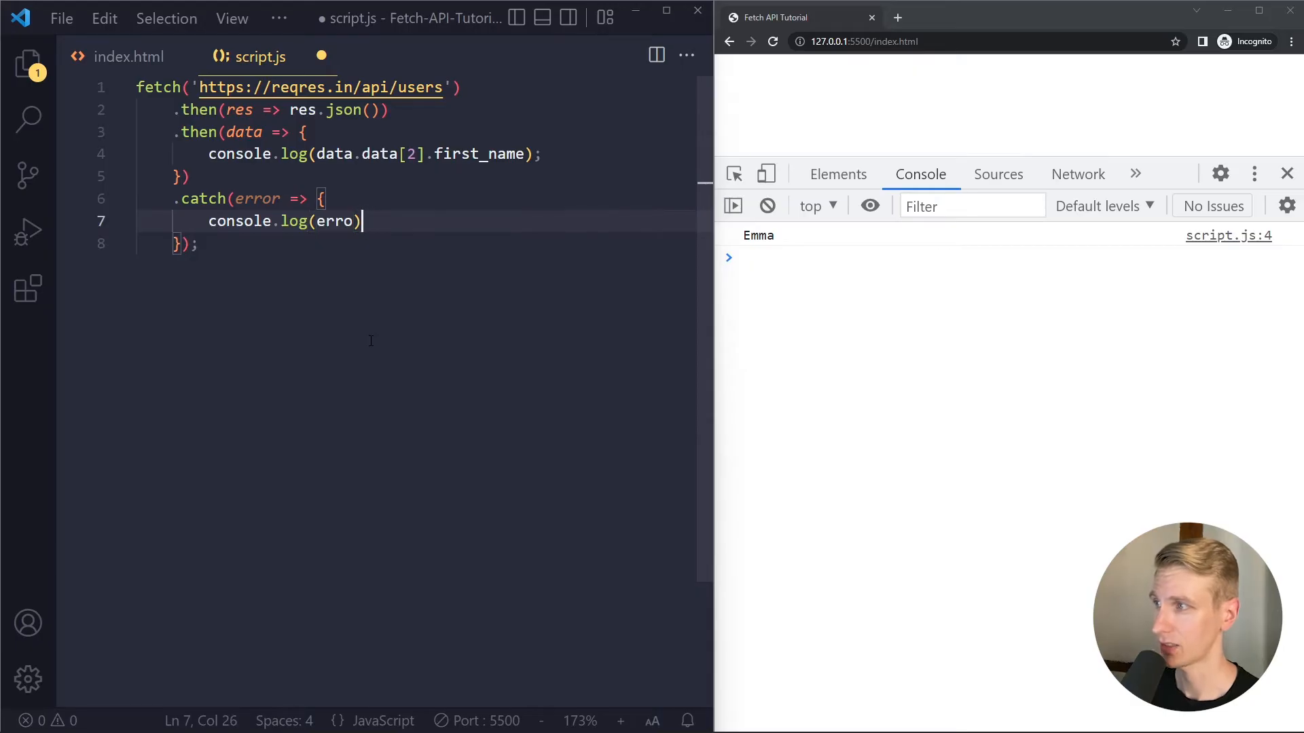
pyautogui.write('r);')
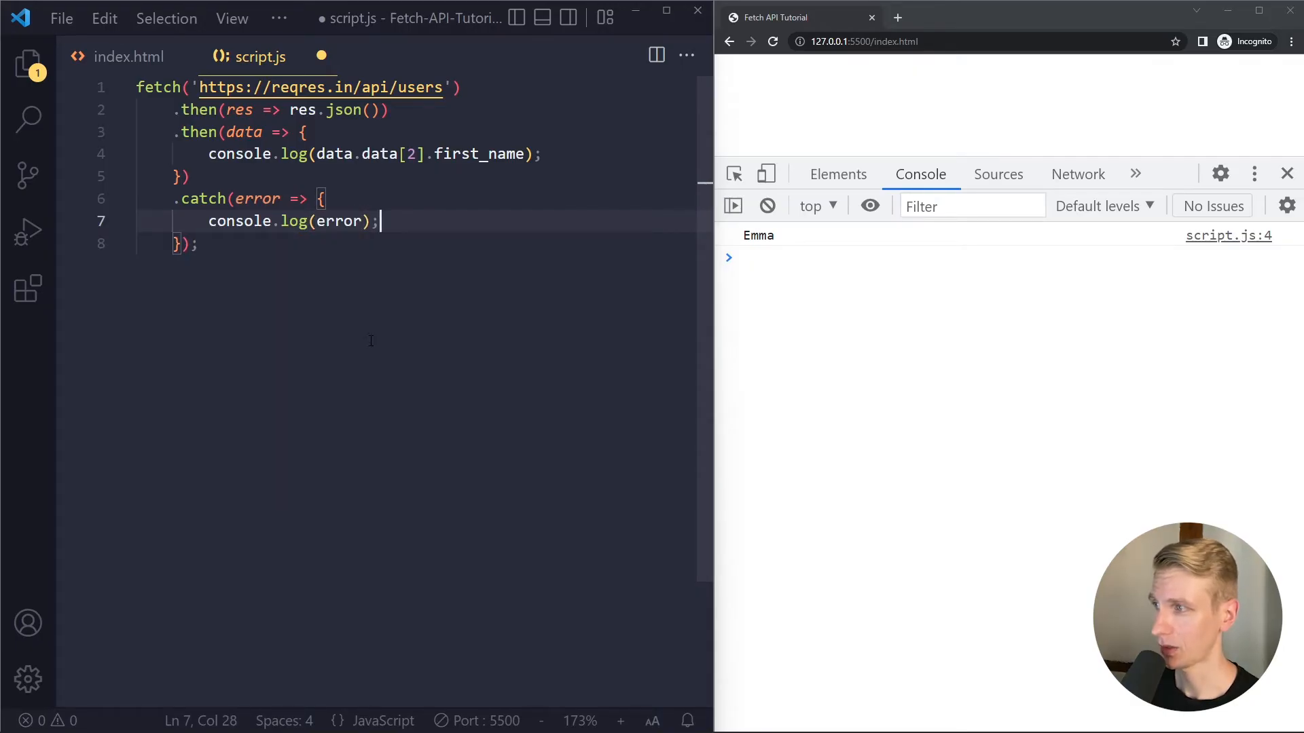
pyautogui.press('ctrl+s')
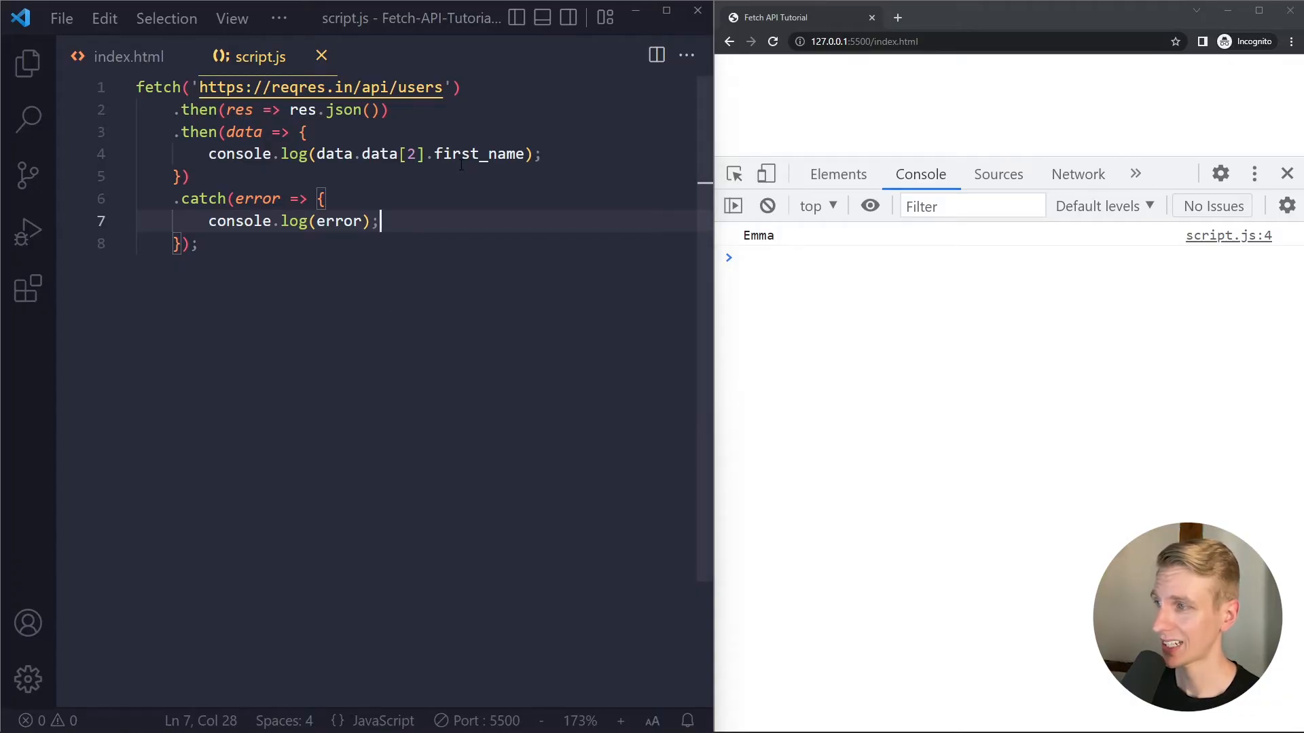
# - Break the URL to test the error, restore 'users', and start an if (!res.ok) block
pyautogui.write('asdfasfdasdf')
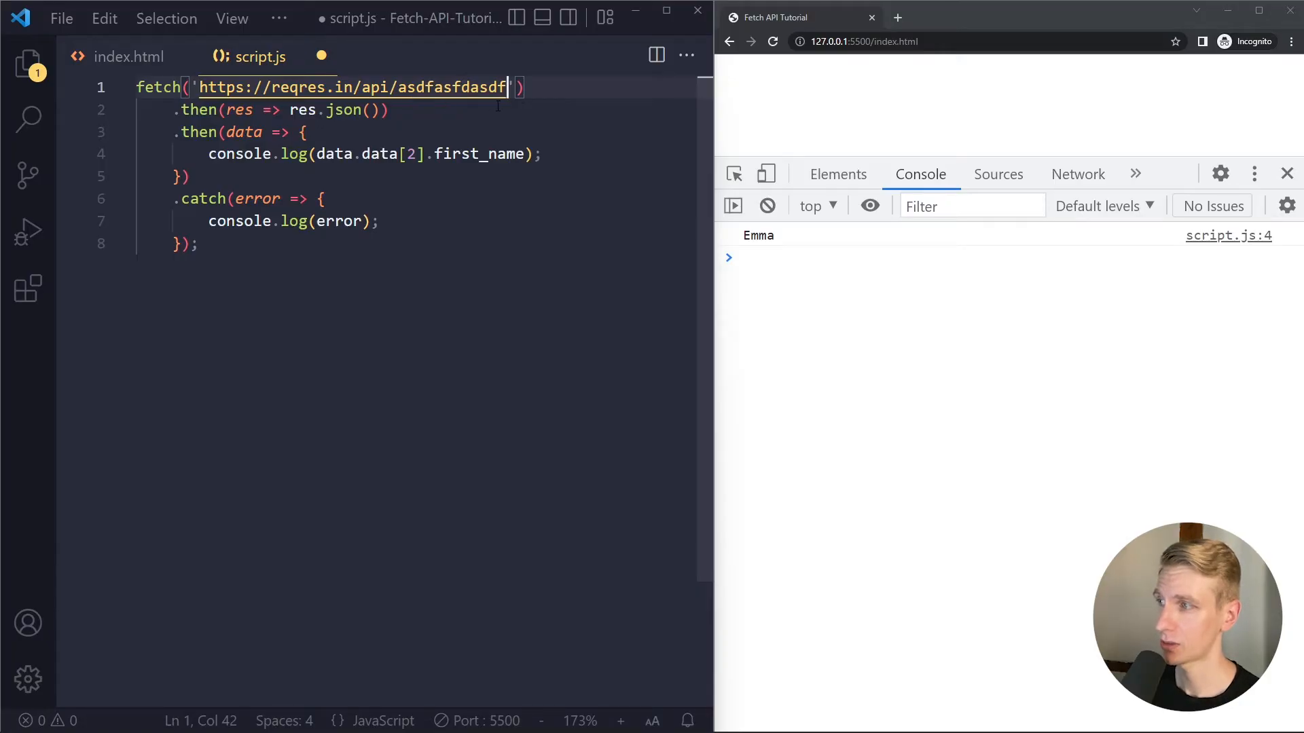
pyautogui.write('users')
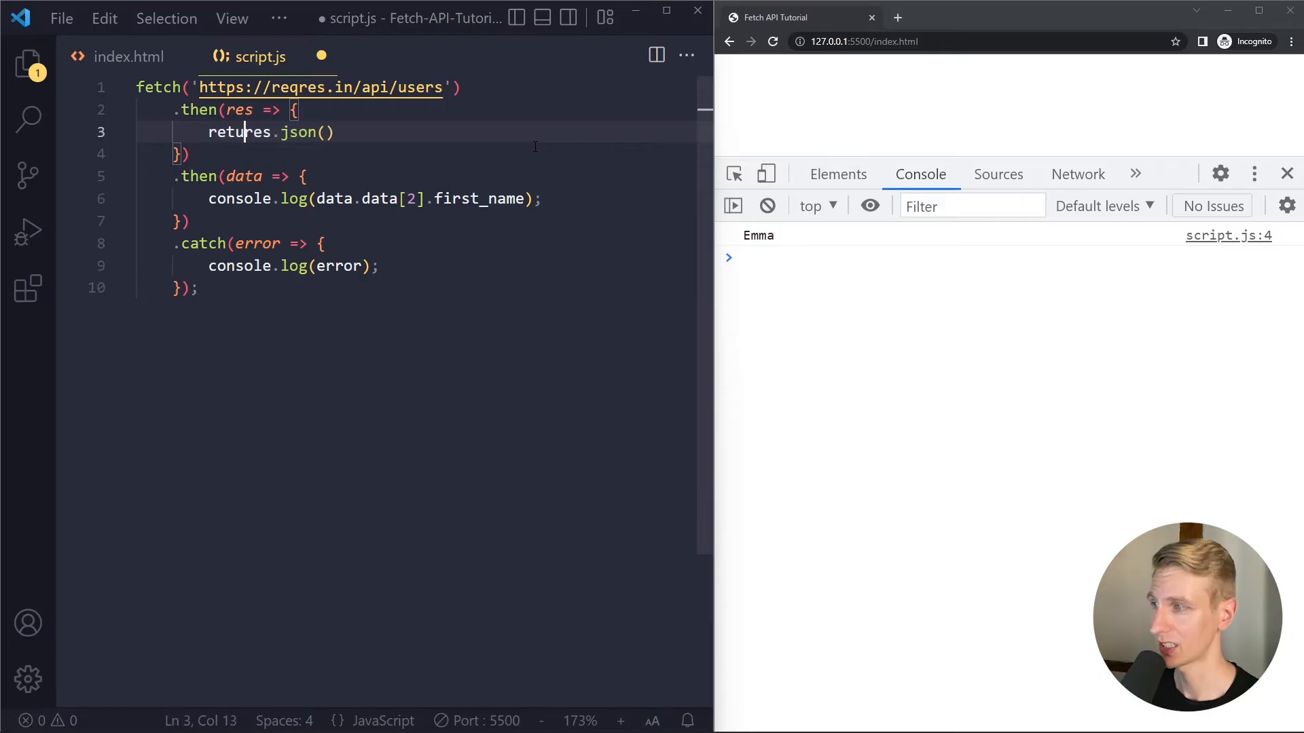
pyautogui.write('if (!)')
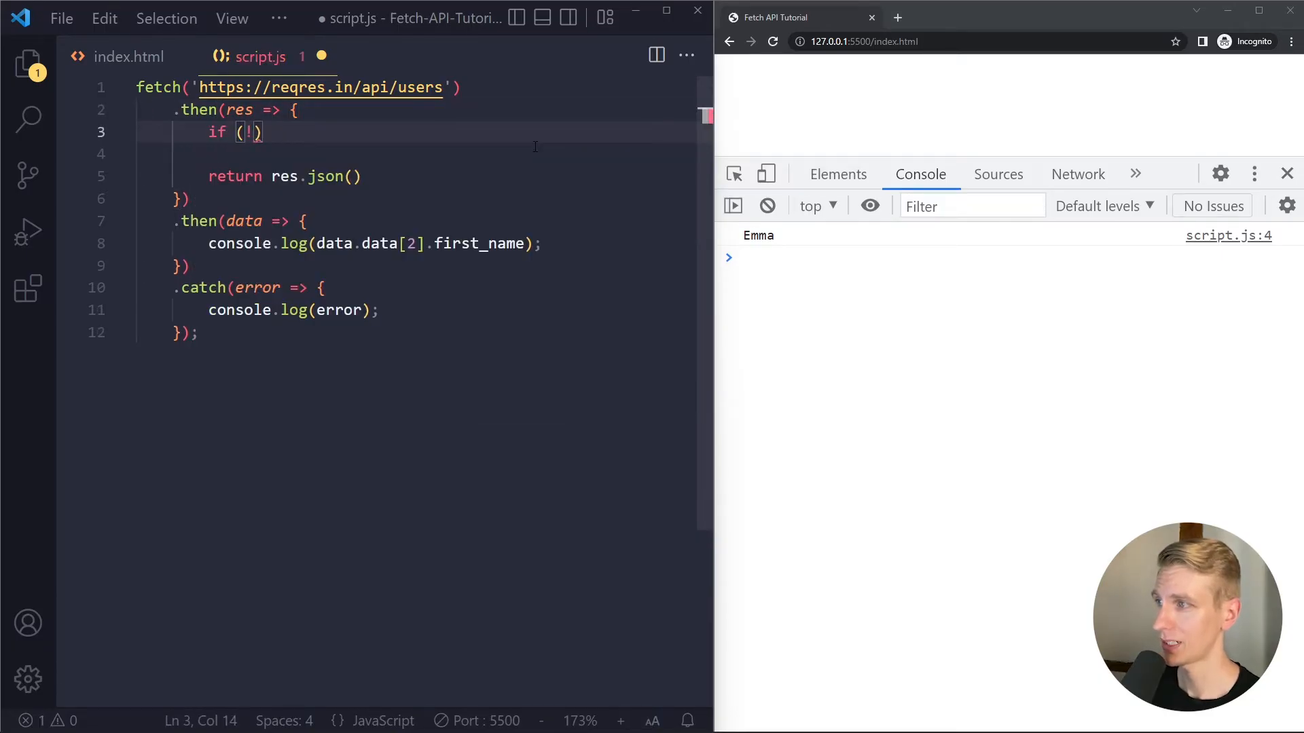
pyautogui.write('res.ok) {')
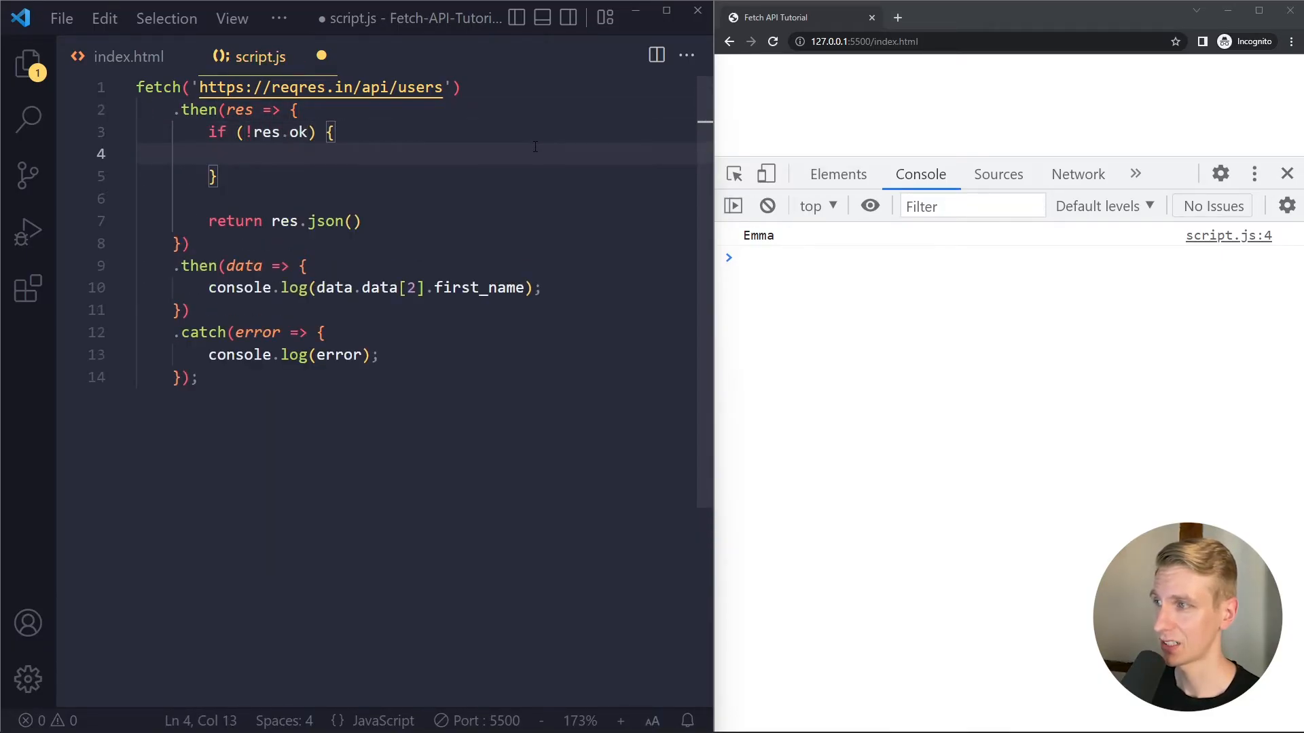
# - Log 'Problem' and return early inside the if block, then save the script
pyautogui.write("console.log('Problem');")
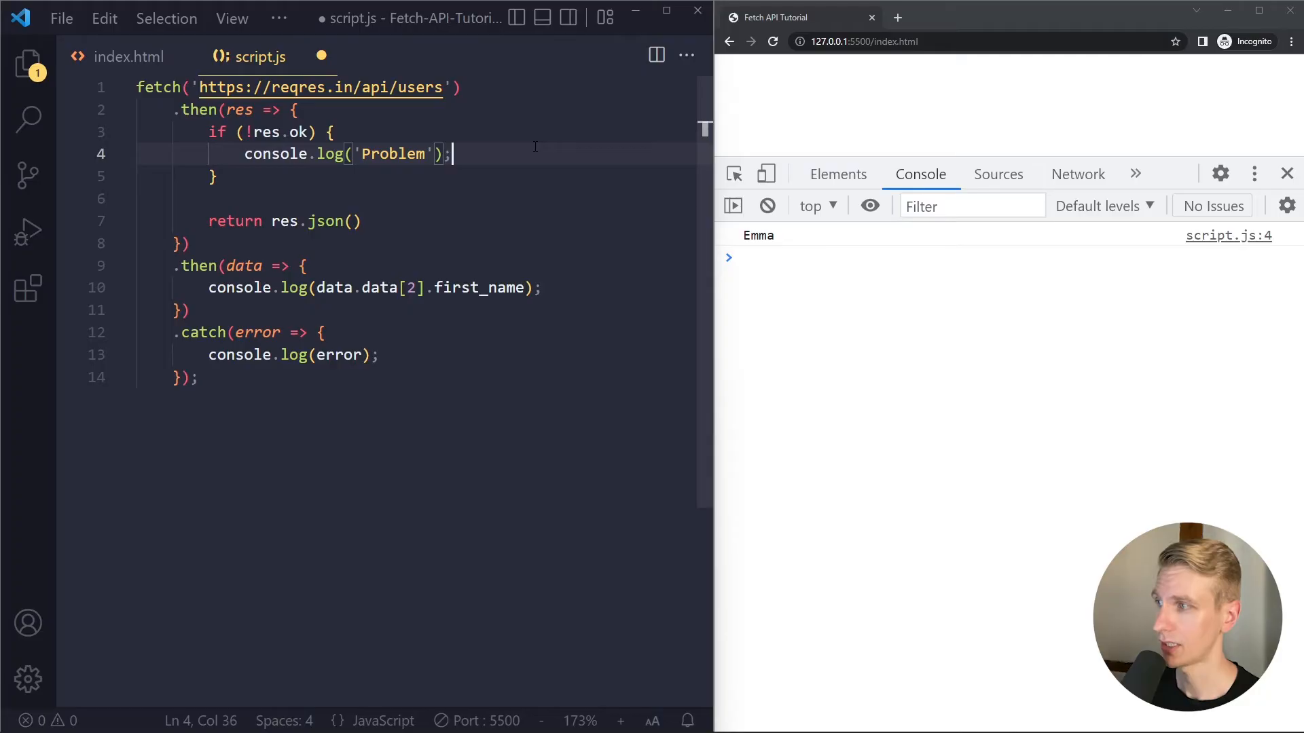
pyautogui.press('Enter')
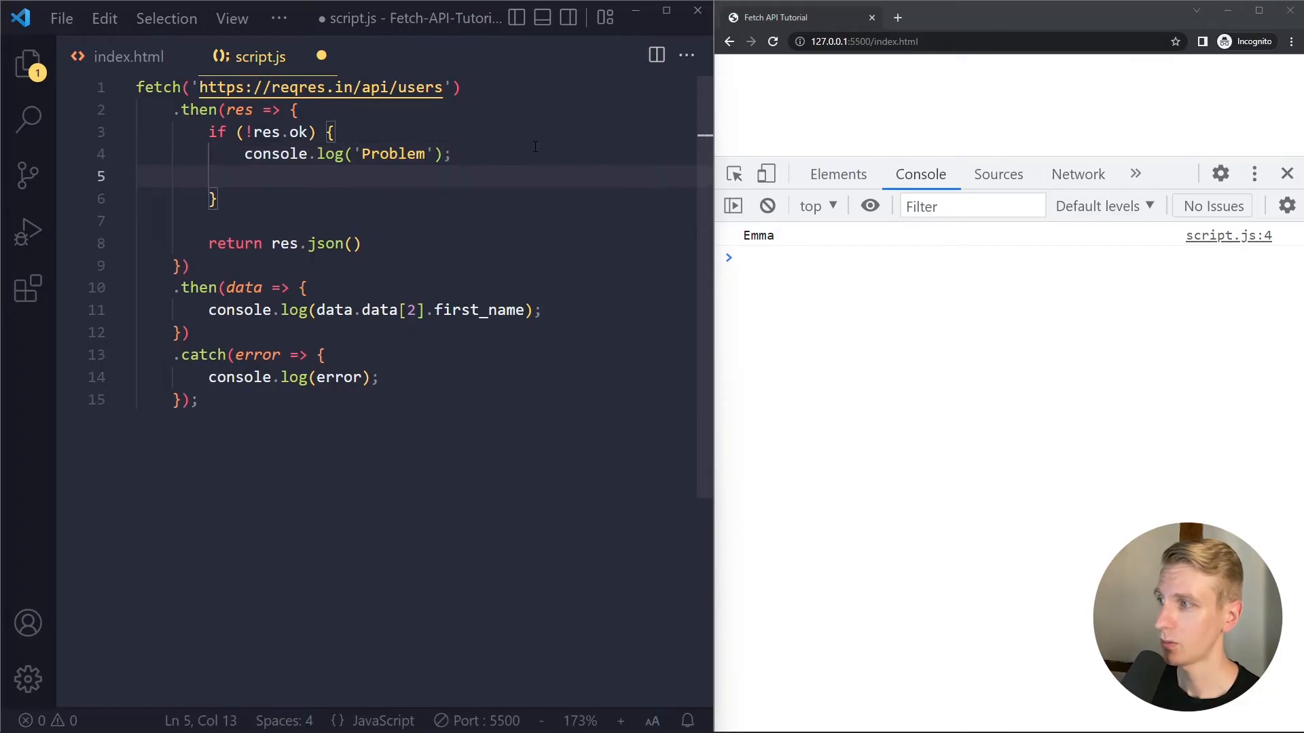
pyautogui.write('return;')
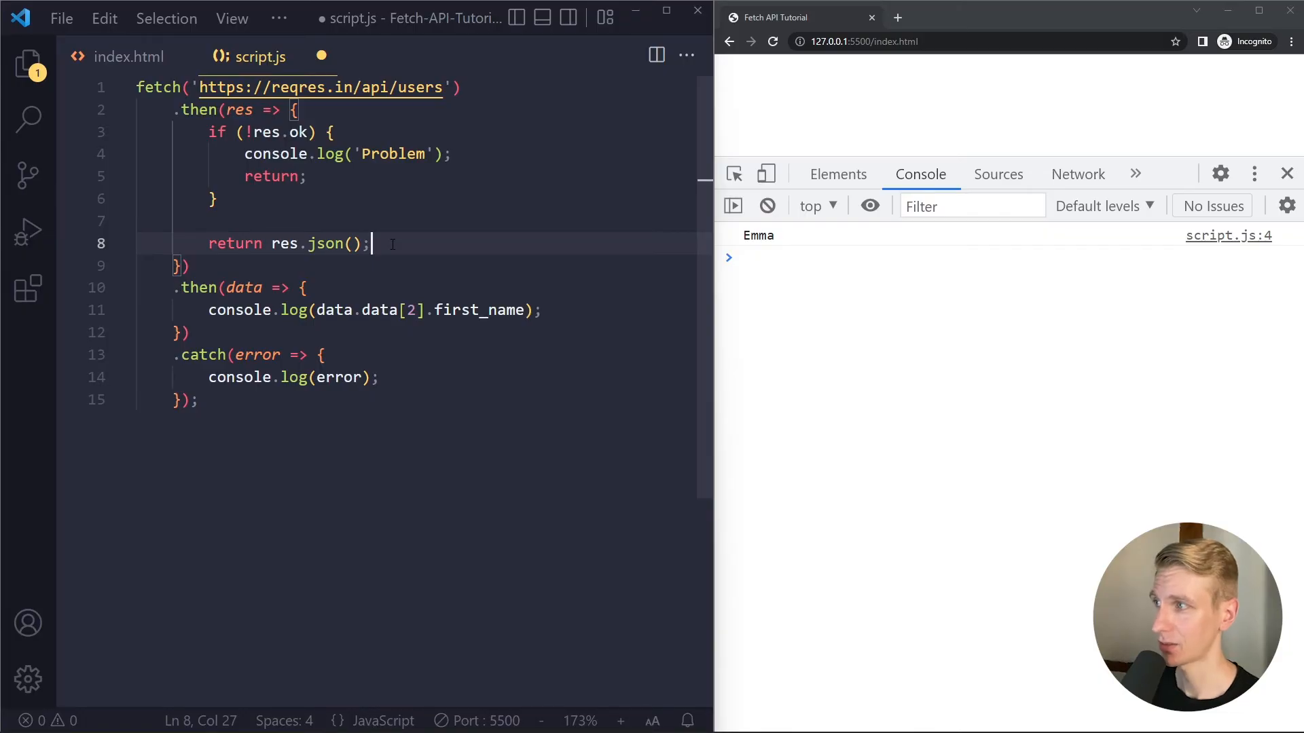
pyautogui.press('ctrl+s')
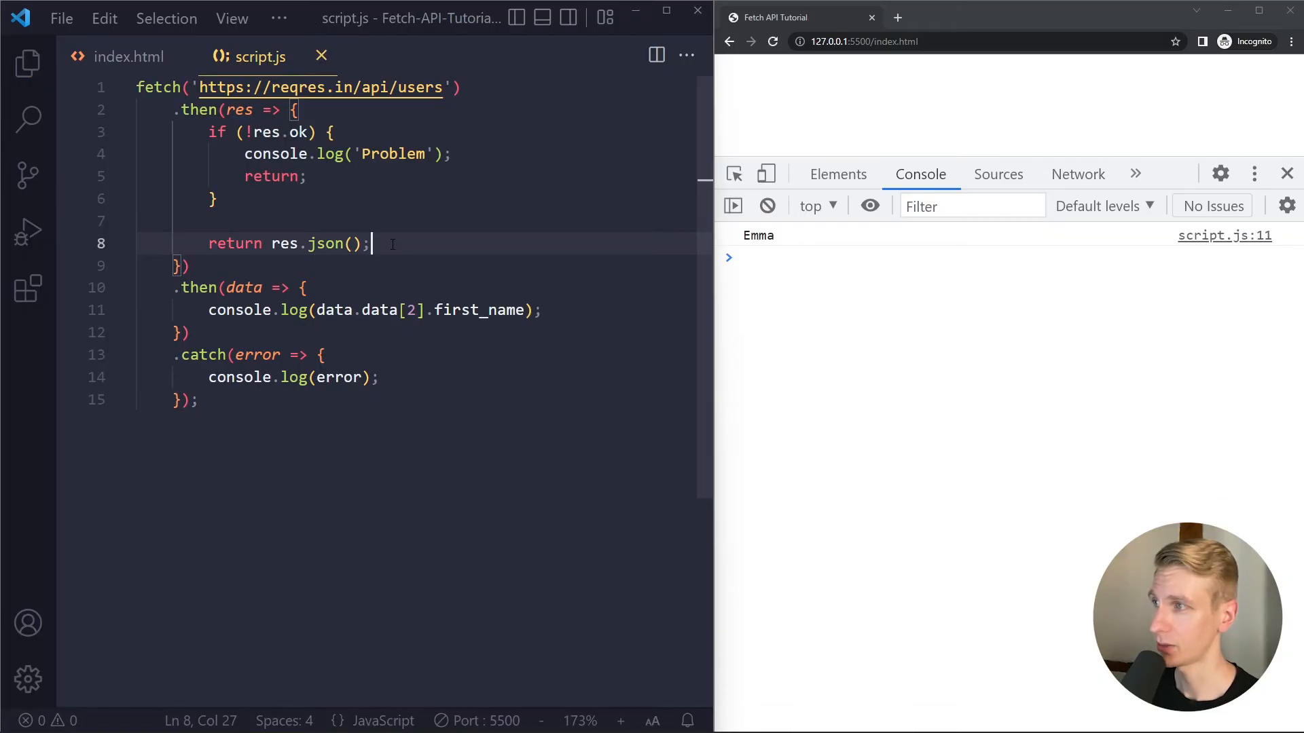
# - Define const newUser with name 'Maria' and give fetch an options object with method: 'POST'
pyautogui.write('const newUser = {')
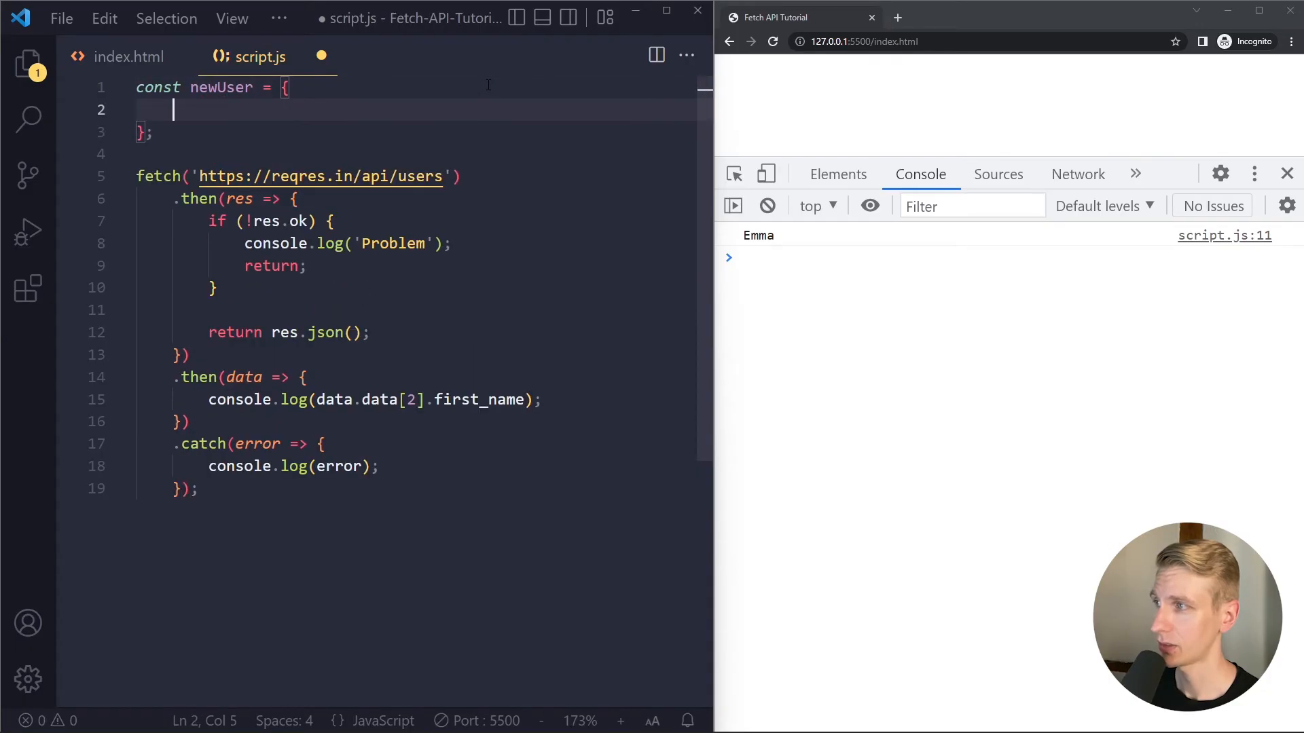
pyautogui.write("name: 'Maria',")
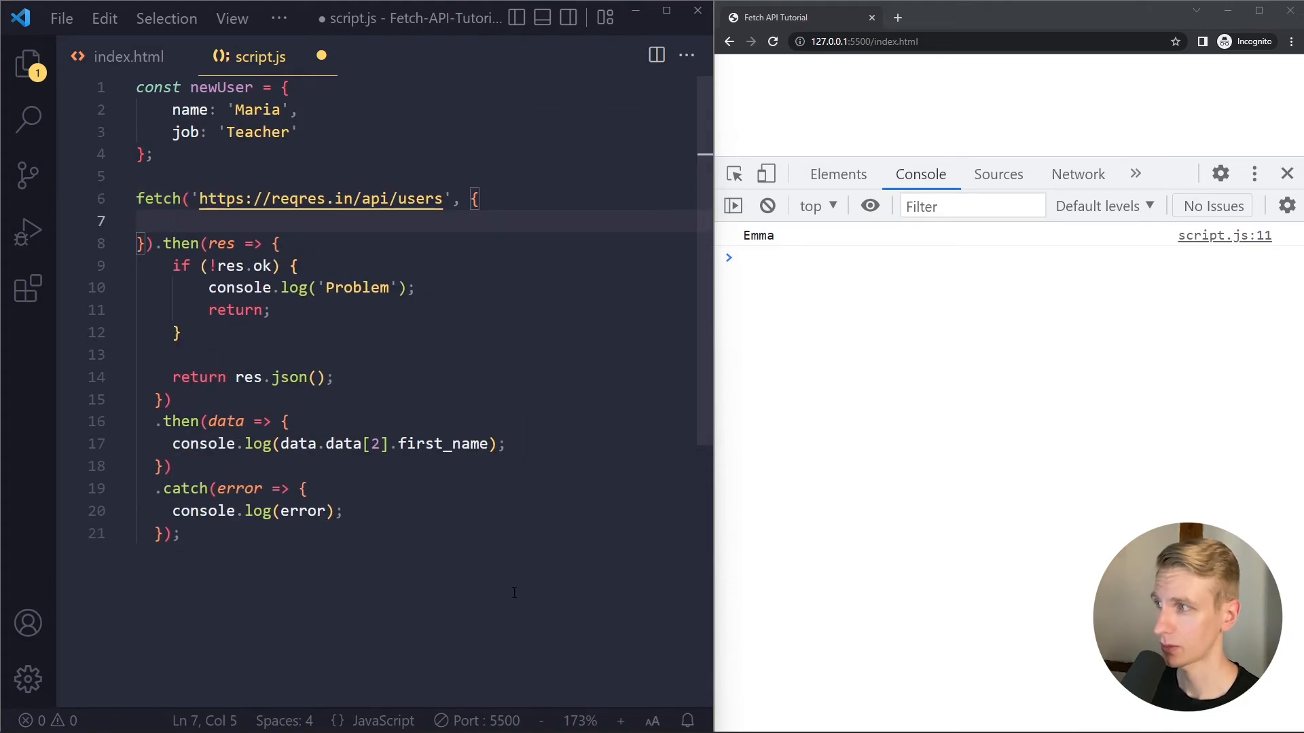
pyautogui.write("method: 'P")
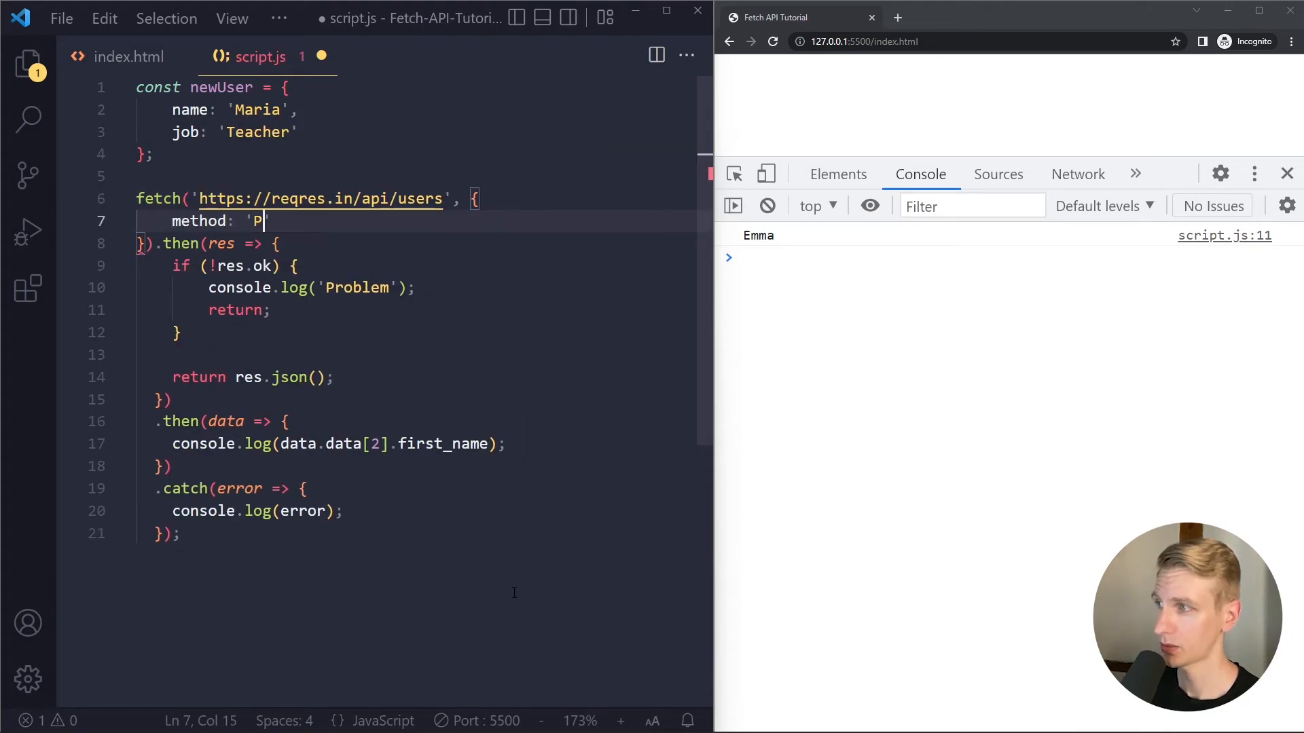
pyautogui.write("OST',")
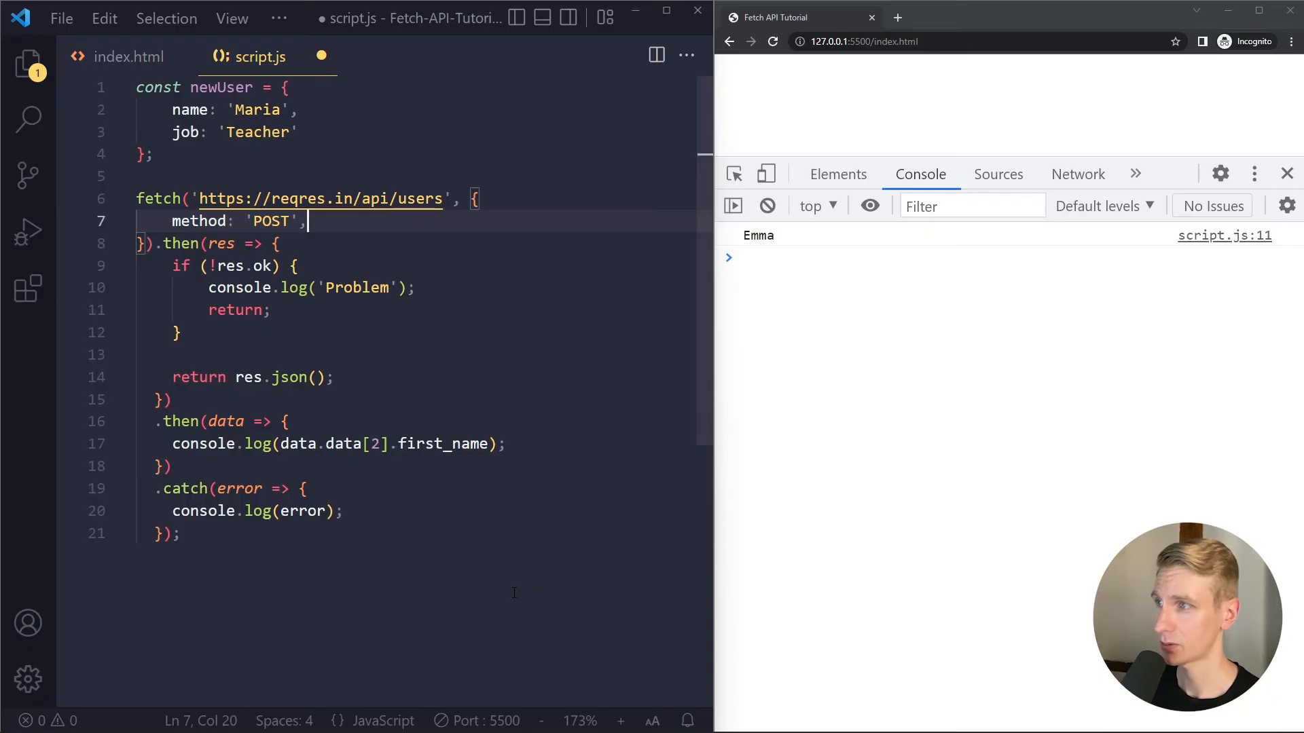
# - Add headers: { 'Content-Type': 'application/json' } to the fetch options
pyautogui.write('head')
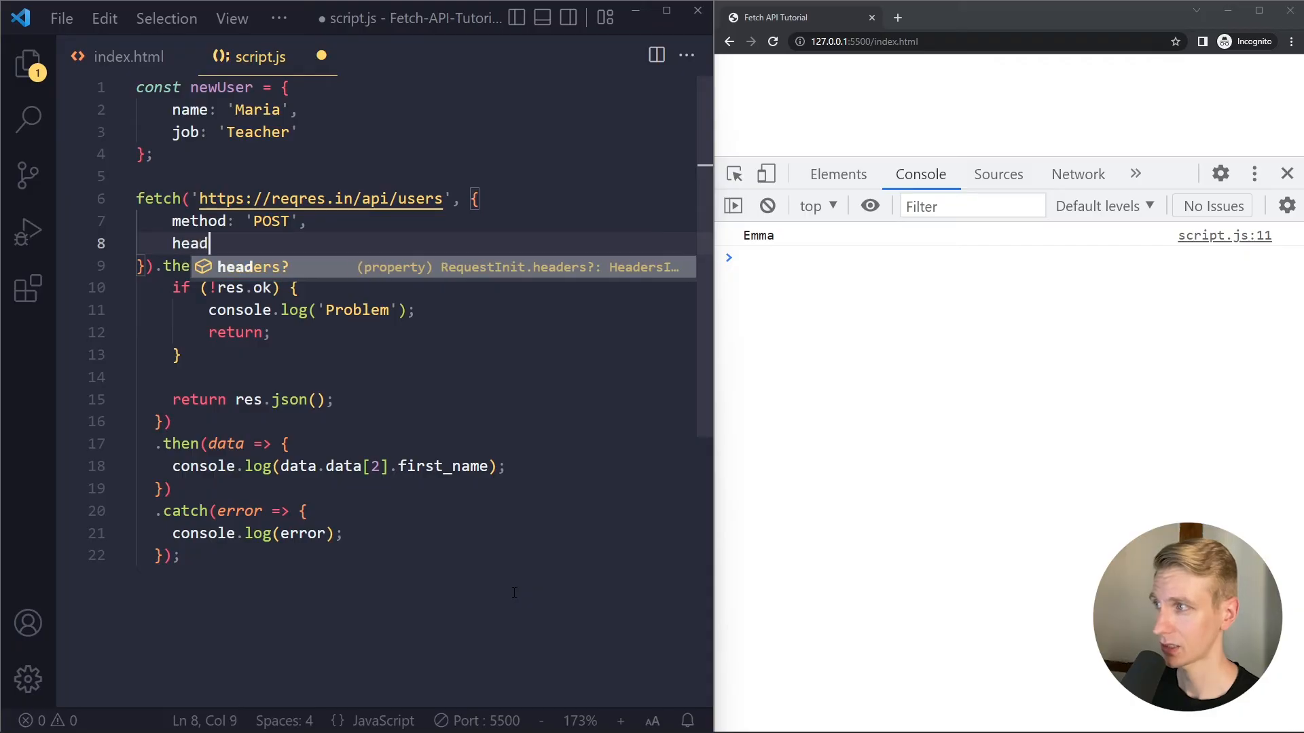
pyautogui.write('ers: {')
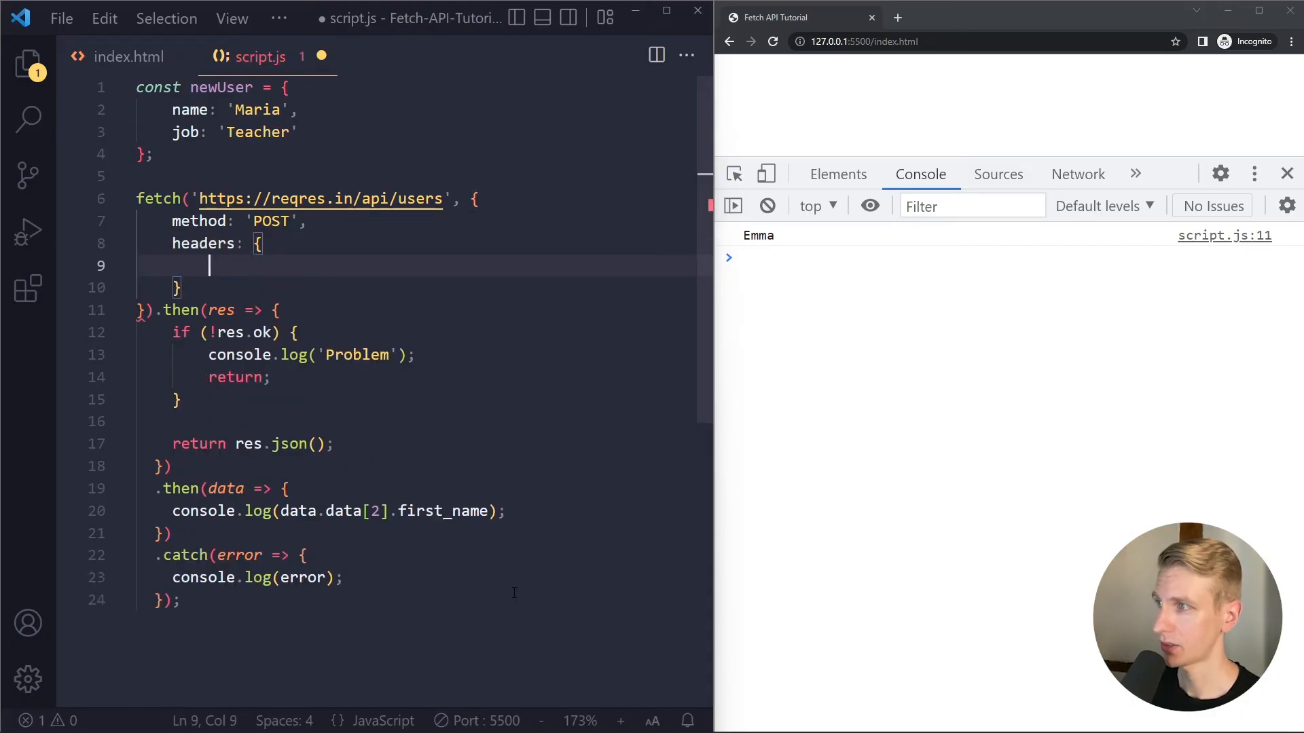
pyautogui.write('Content-Type:')
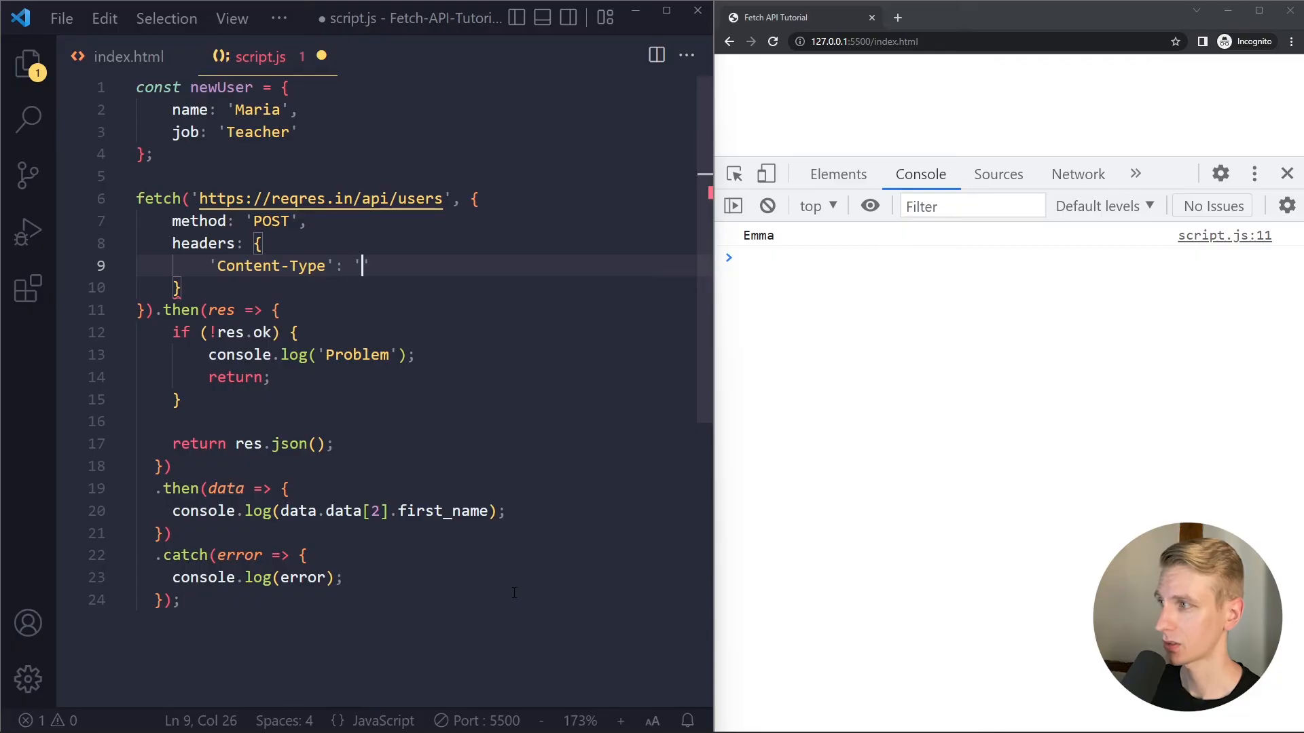
pyautogui.write('application')
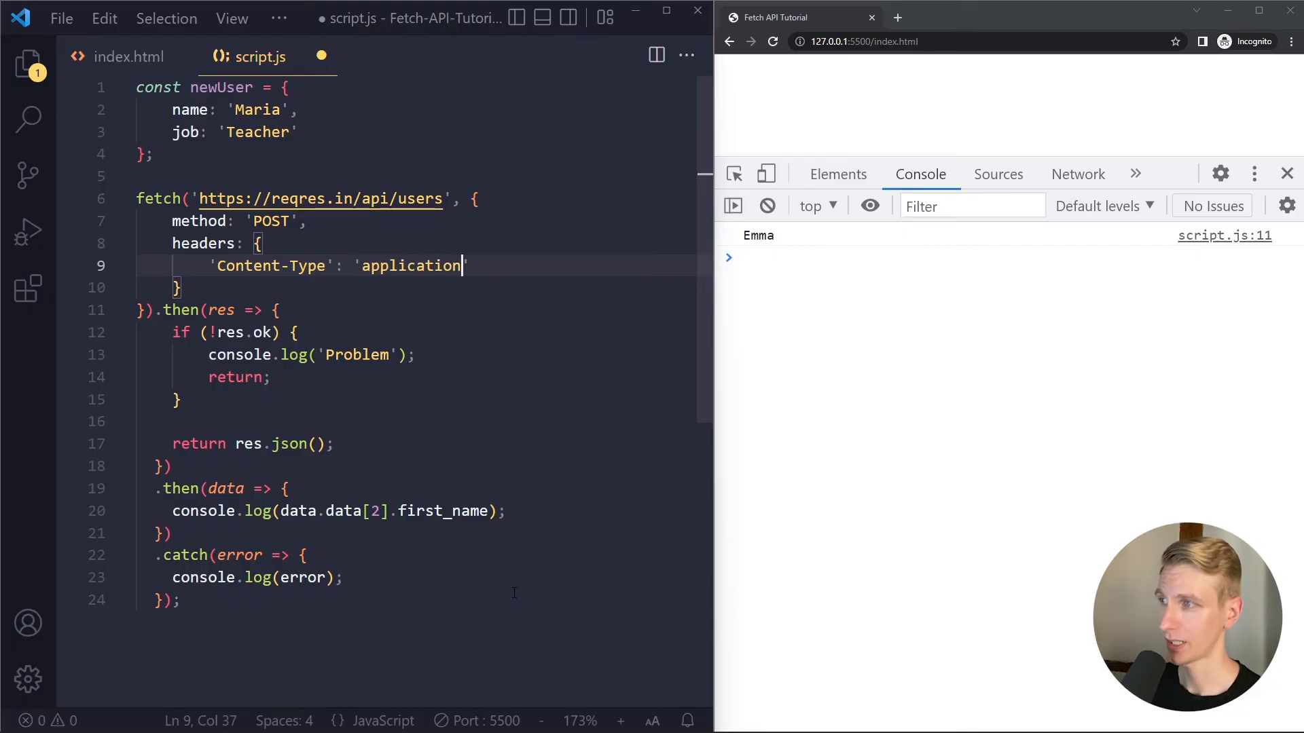
pyautogui.write("/json'")
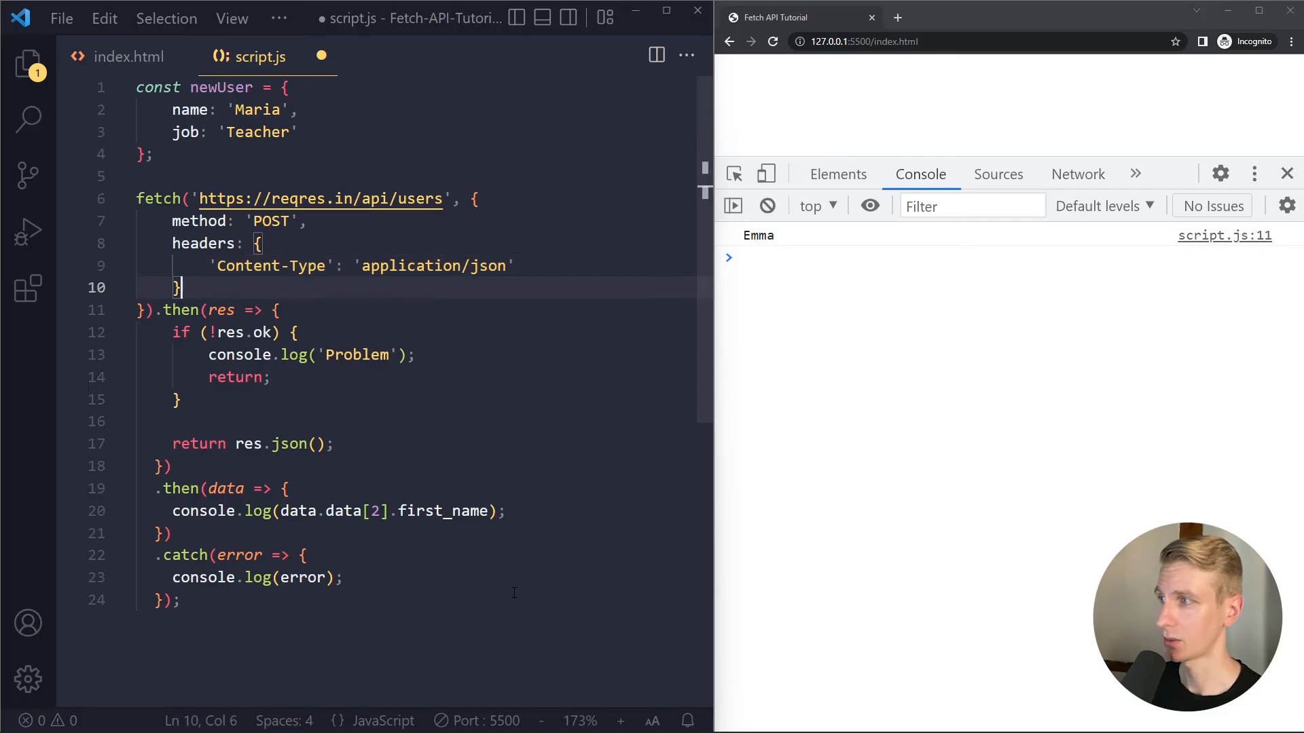
# - Add body: JSON.stringify(newUser) to the fetch options
pyautogui.write('body')
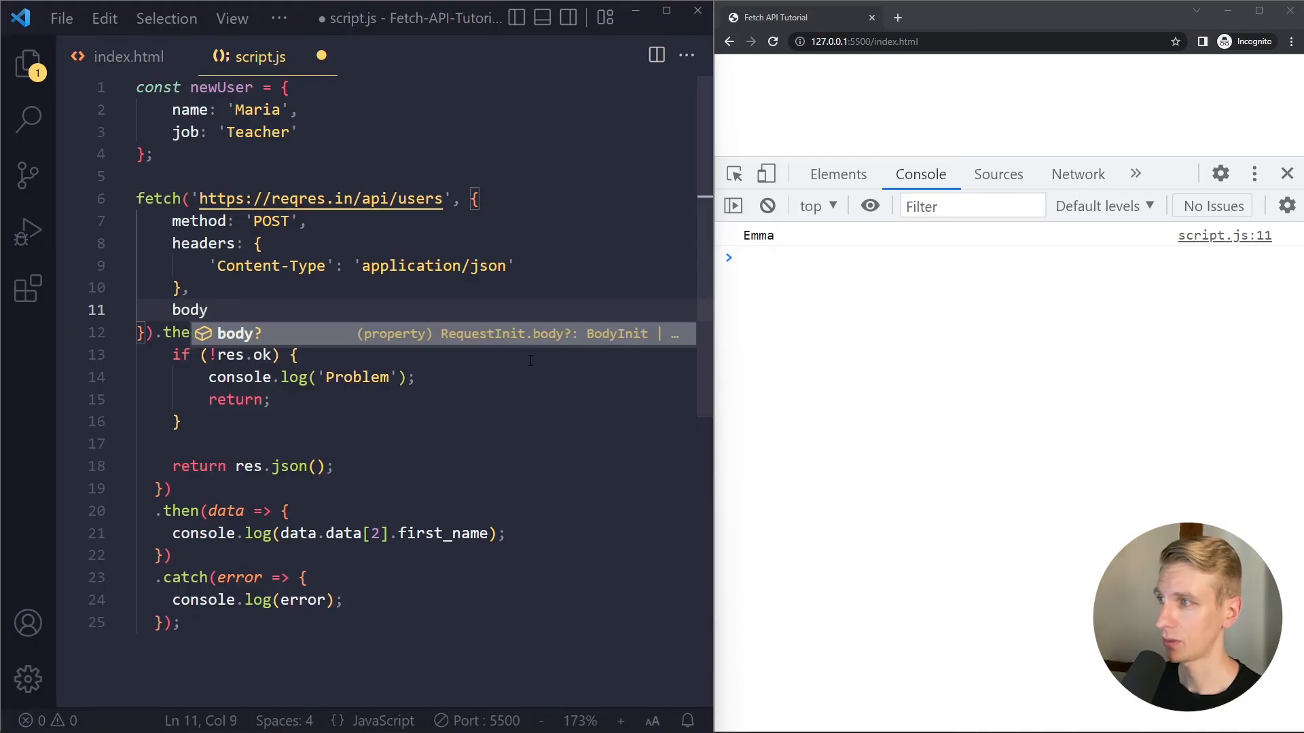
pyautogui.write(': newUser')
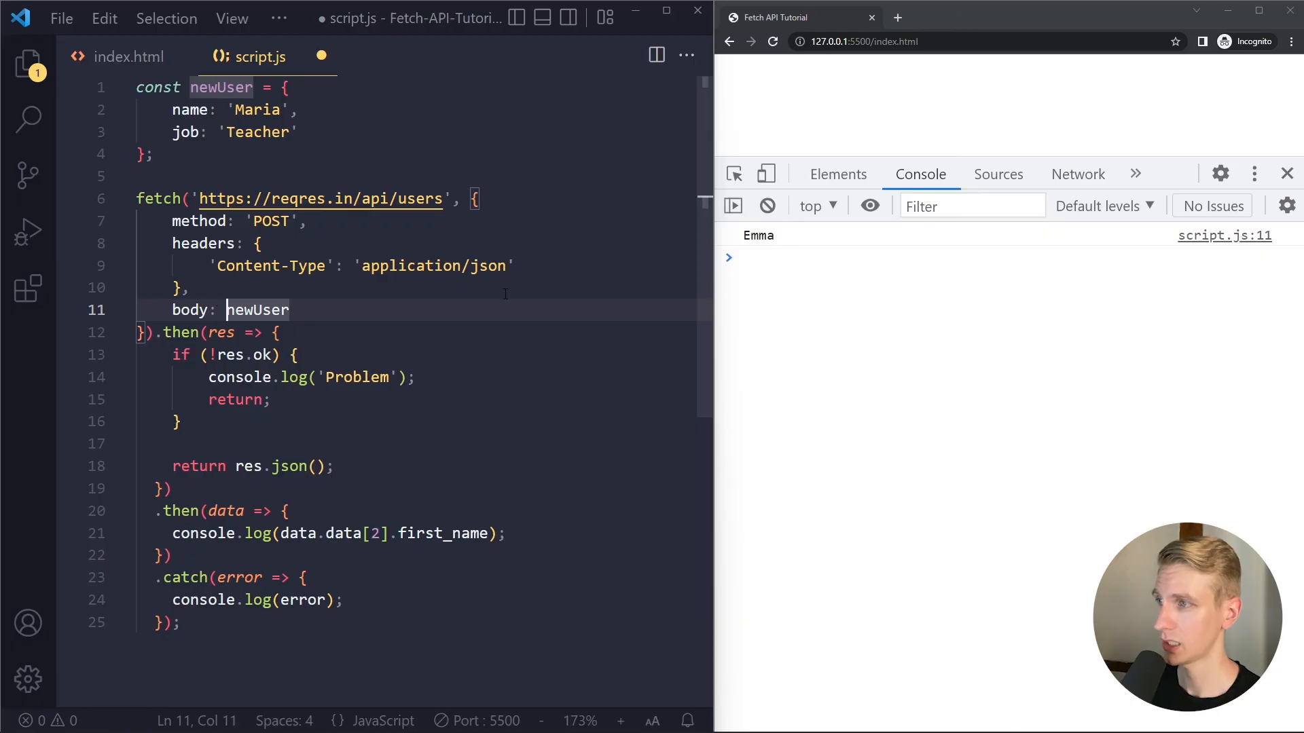
pyautogui.write('JSON.stringify(')
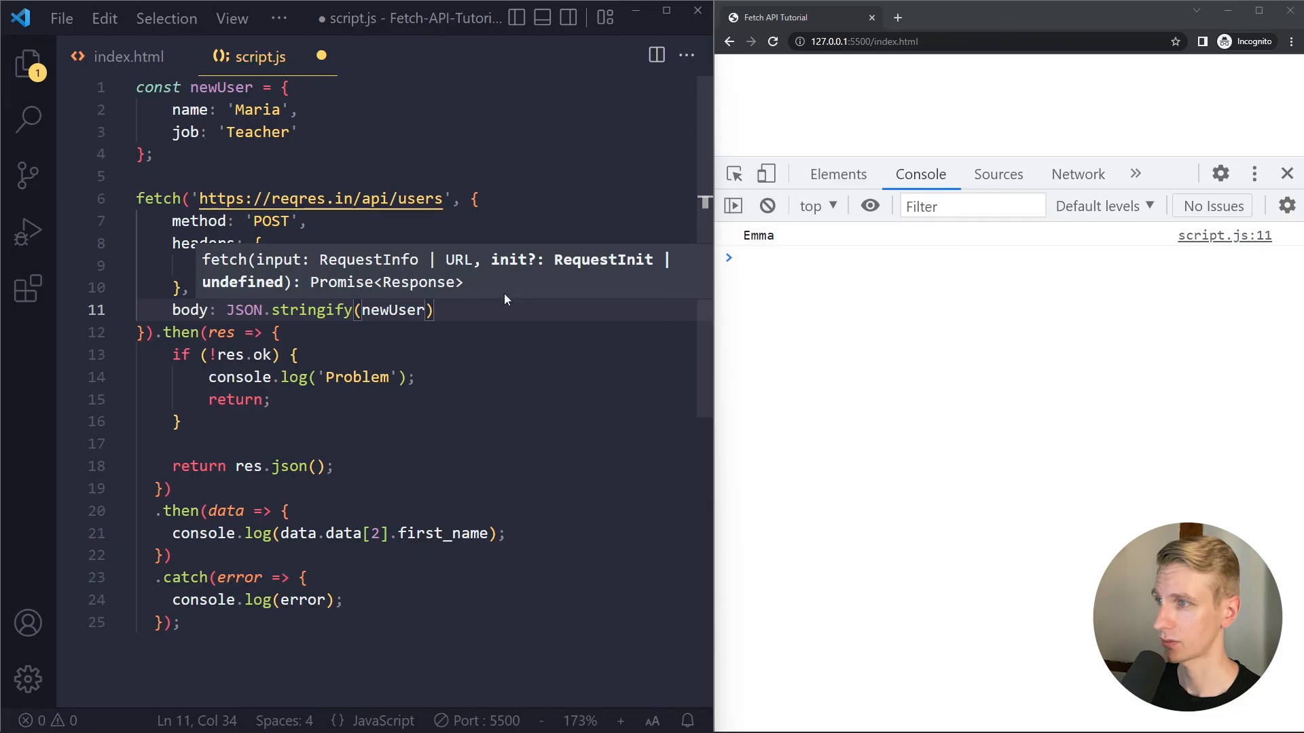